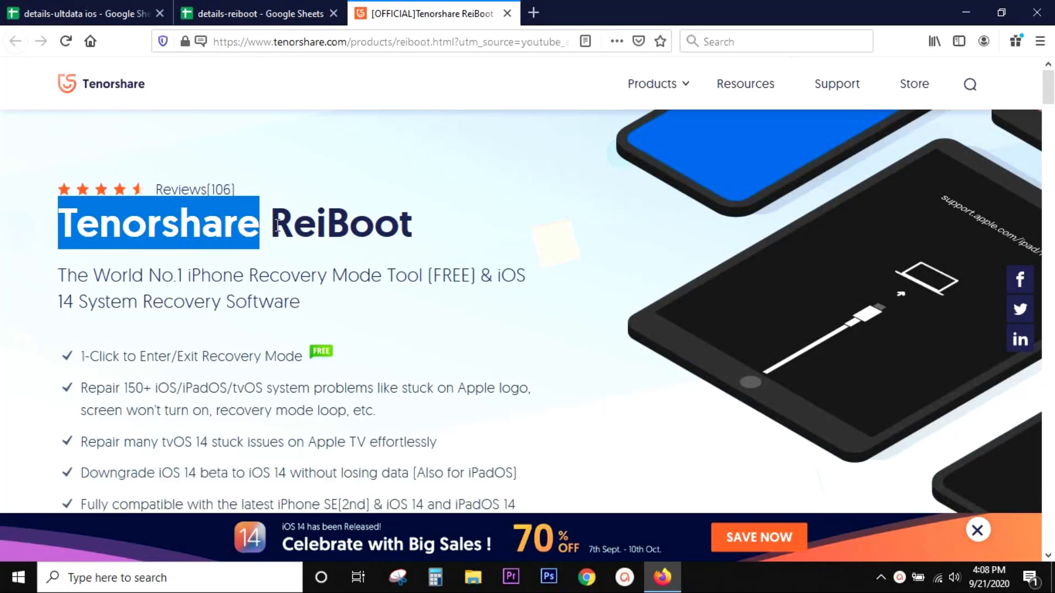
Highlight the ReiBoot title and the 150+ problems line while reading the page intro
{"action": "double_click", "coordinate": [340, 223]}
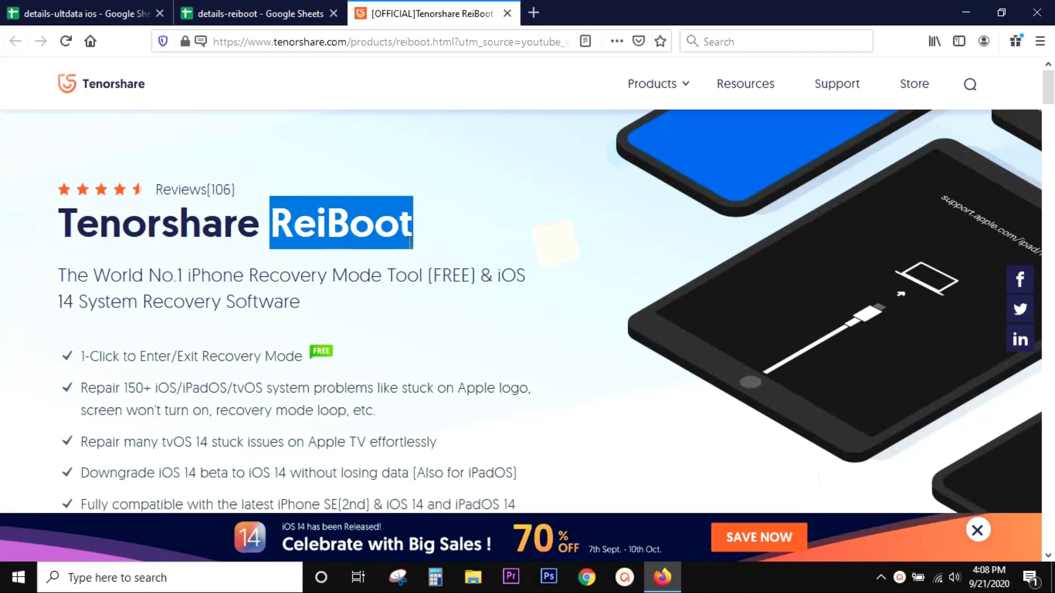
{"action": "left_click", "coordinate": [915, 316]}
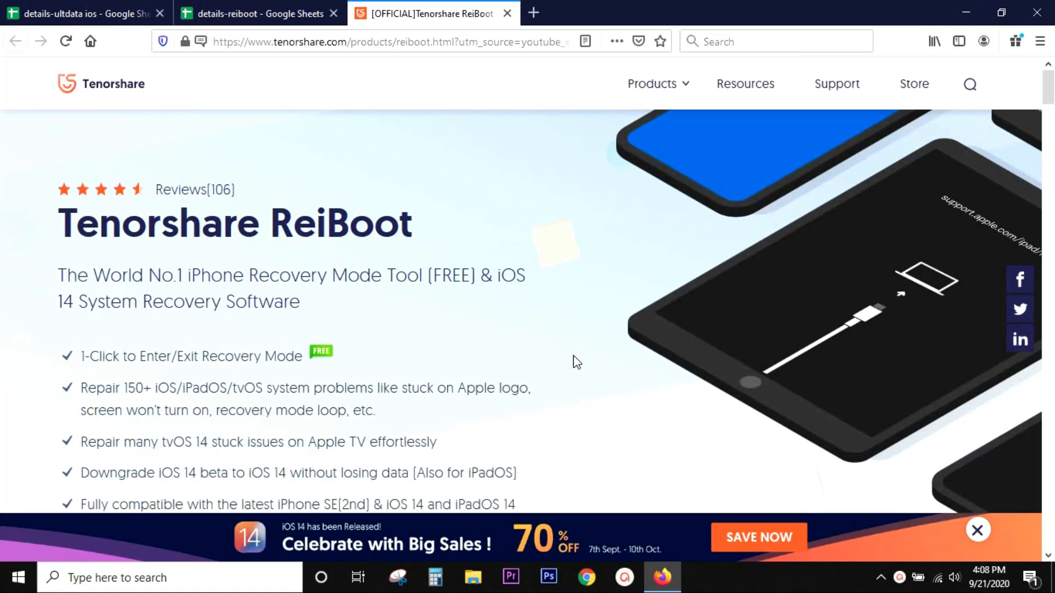
{"action": "scroll", "scroll_direction": "down", "scroll_amount": 3}
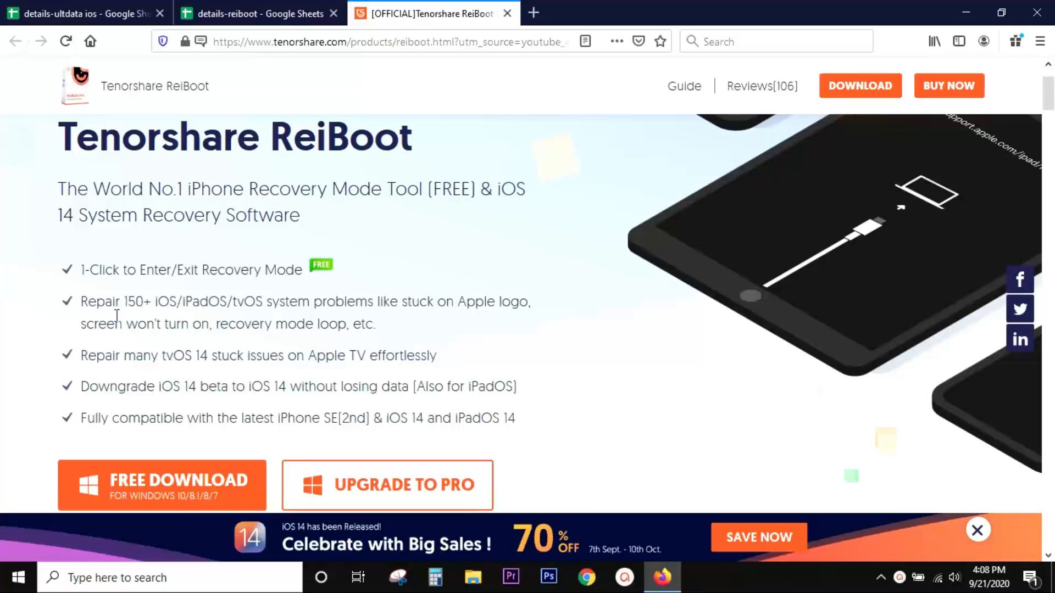
{"action": "left_click_drag", "start_coordinate": [80, 302], "coordinate": [169, 301]}
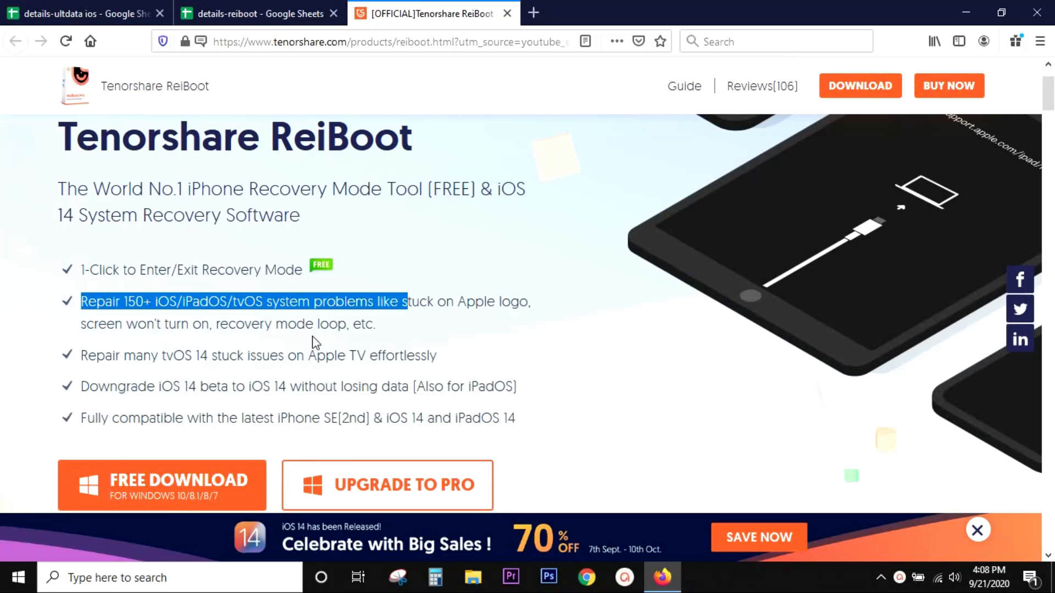
{"action": "left_click", "coordinate": [481, 352]}
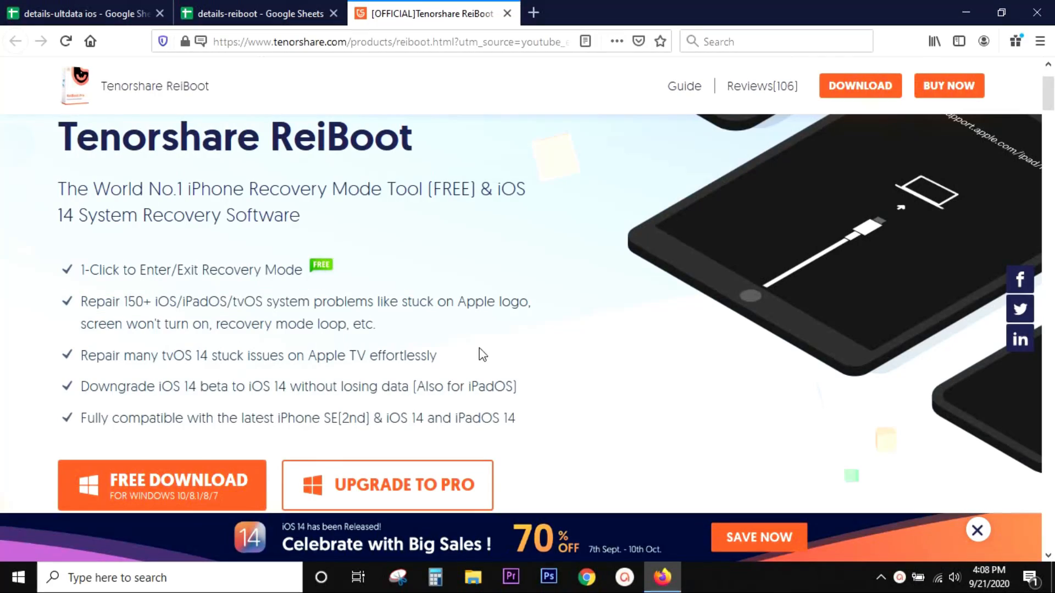
Browse down through the feature sections to the recovery mode line and clear its highlight
{"action": "scroll", "scroll_direction": "down", "scroll_amount": 3}
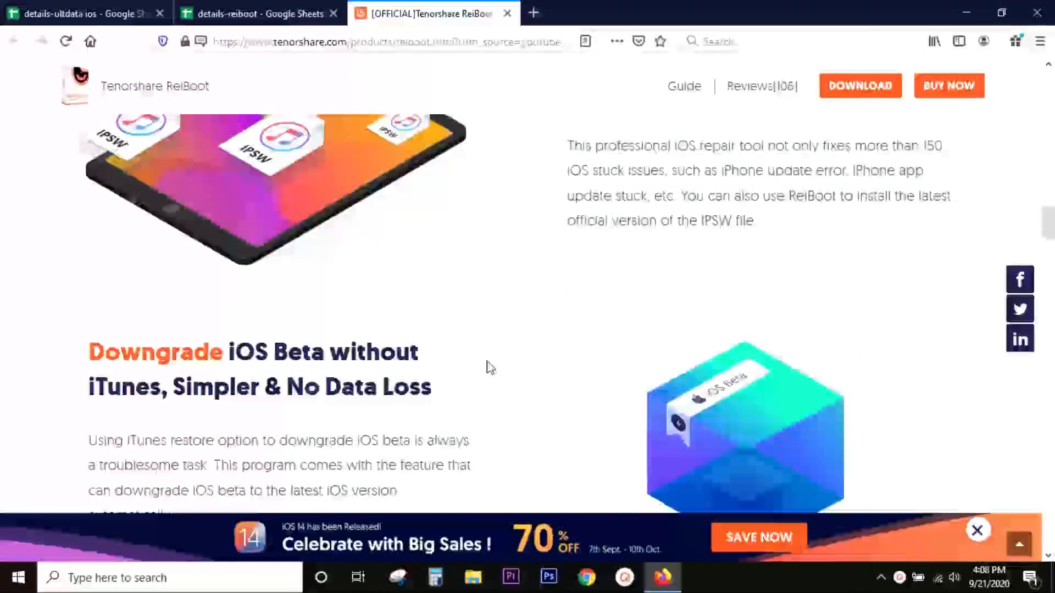
{"action": "scroll", "scroll_direction": "down", "scroll_amount": 3}
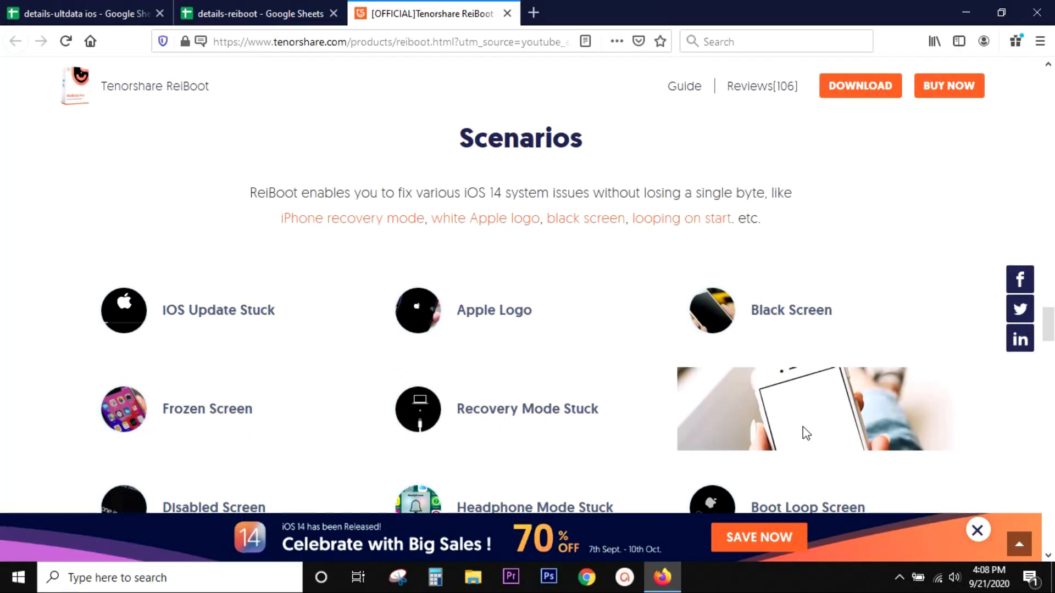
{"action": "scroll", "scroll_direction": "down", "scroll_amount": 3}
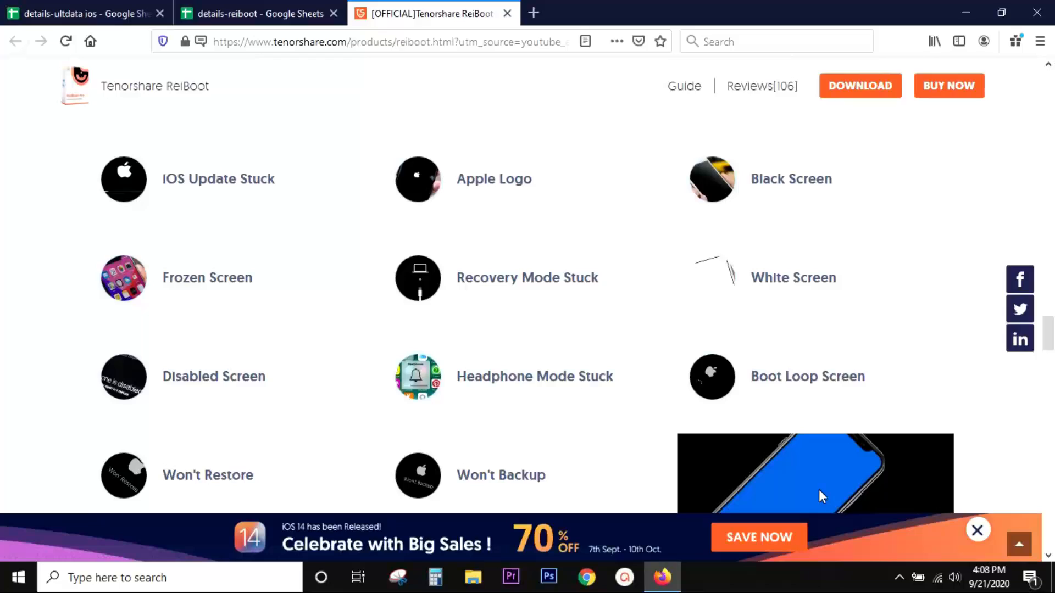
{"action": "scroll", "scroll_direction": "down", "scroll_amount": 3}
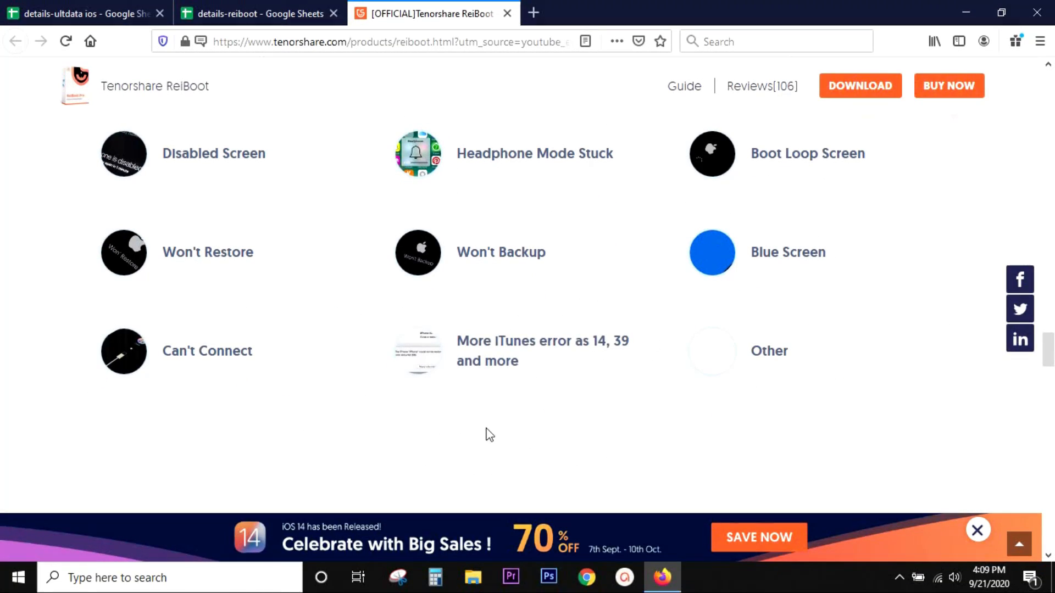
{"action": "mouse_move", "coordinate": [979, 448]}
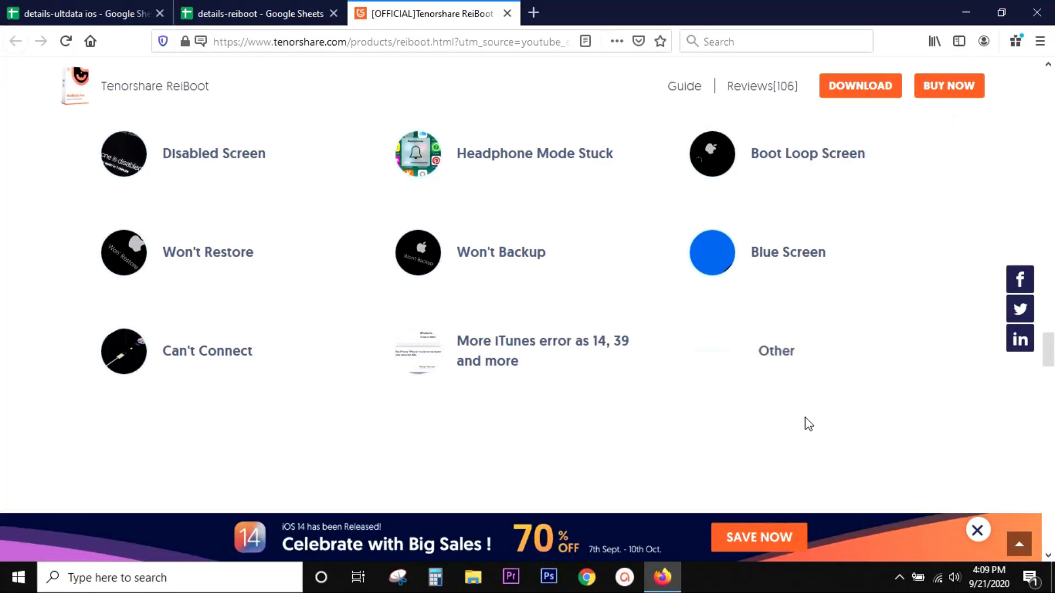
{"action": "scroll", "scroll_direction": "down", "scroll_amount": 3}
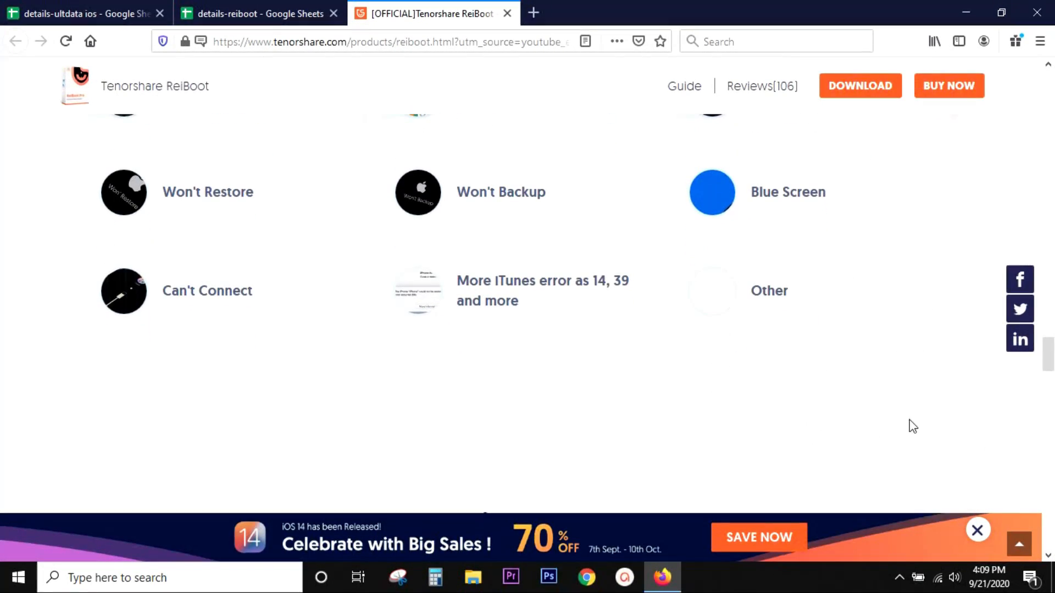
{"action": "scroll", "scroll_direction": "up", "scroll_amount": 3}
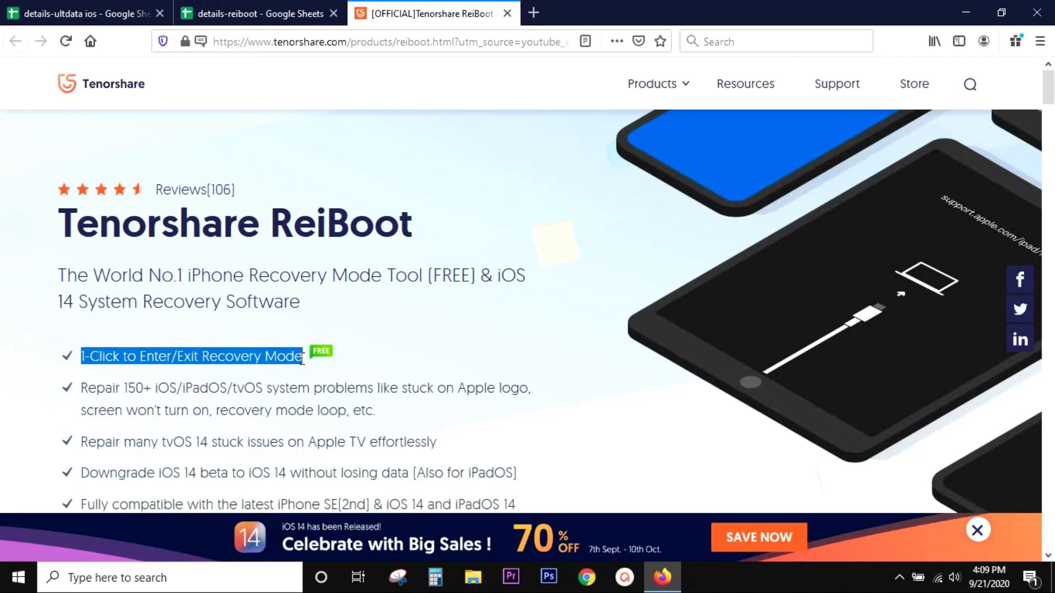
{"action": "left_click", "coordinate": [323, 365]}
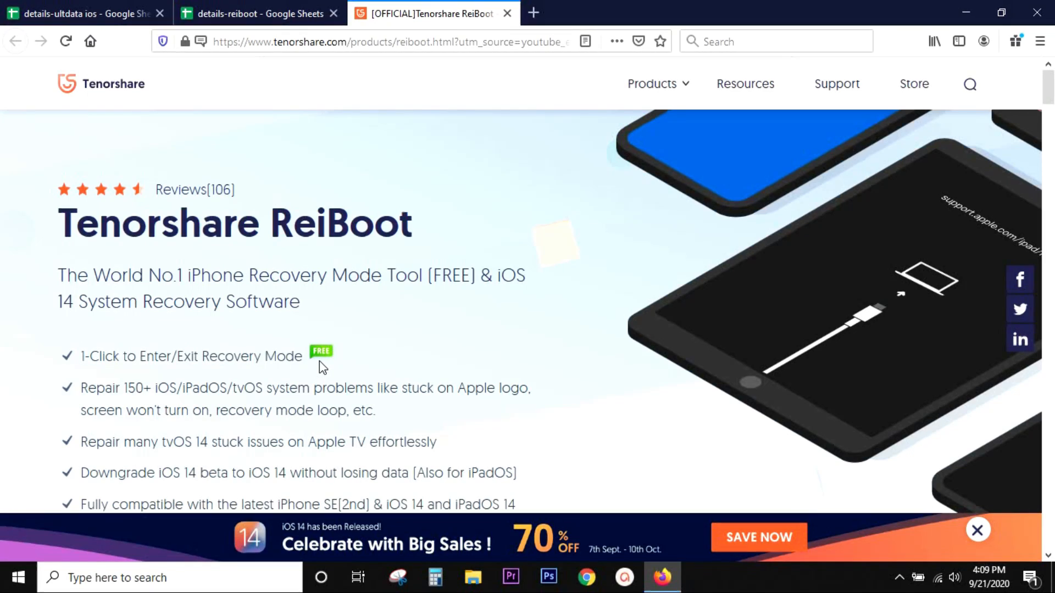
Highlight the tvOS repair line and the iOS 14 beta downgrade line, continuing down the page
{"action": "scroll", "scroll_direction": "down", "scroll_amount": 3}
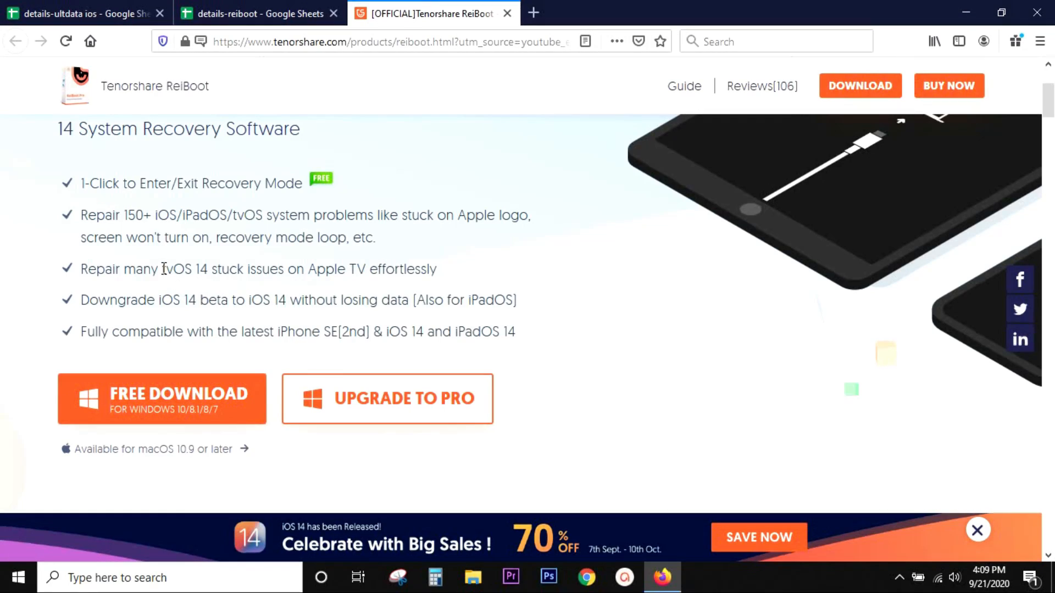
{"action": "double_click", "coordinate": [178, 269]}
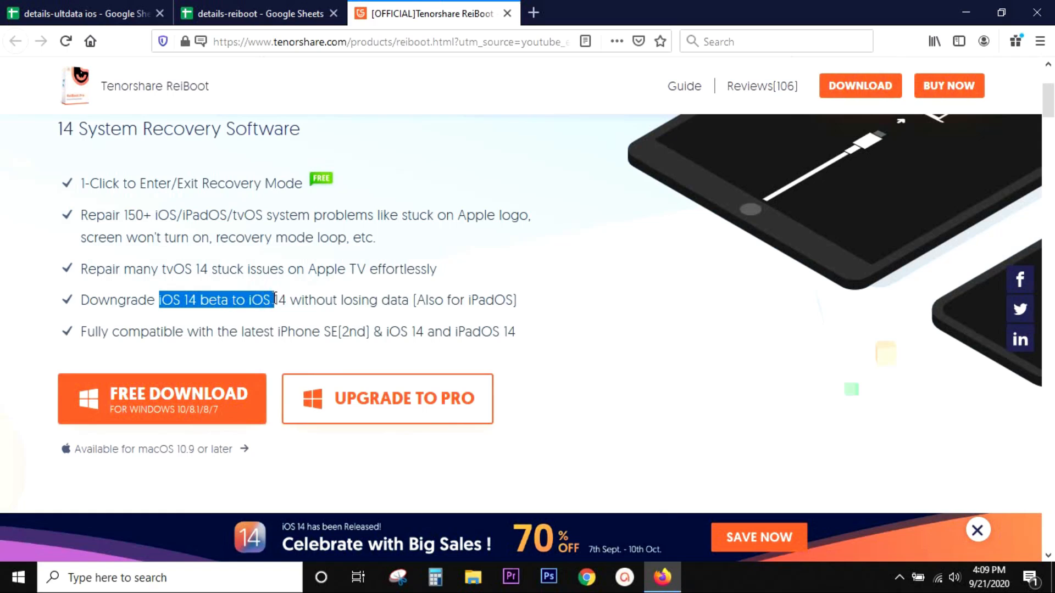
{"action": "left_click_drag", "start_coordinate": [272, 300], "coordinate": [404, 300]}
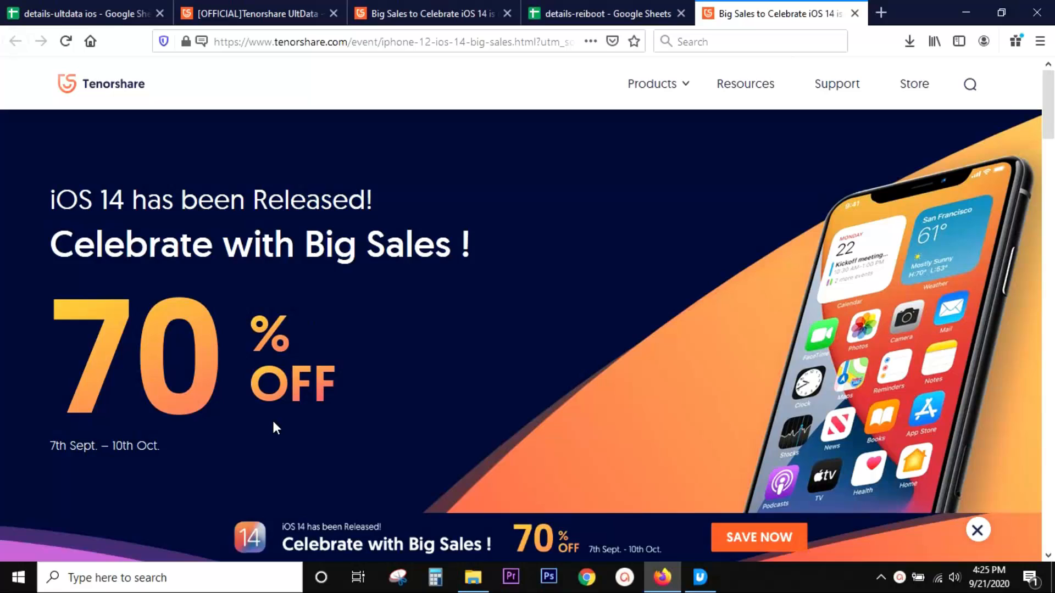
{"action": "mouse_move", "coordinate": [111, 222]}
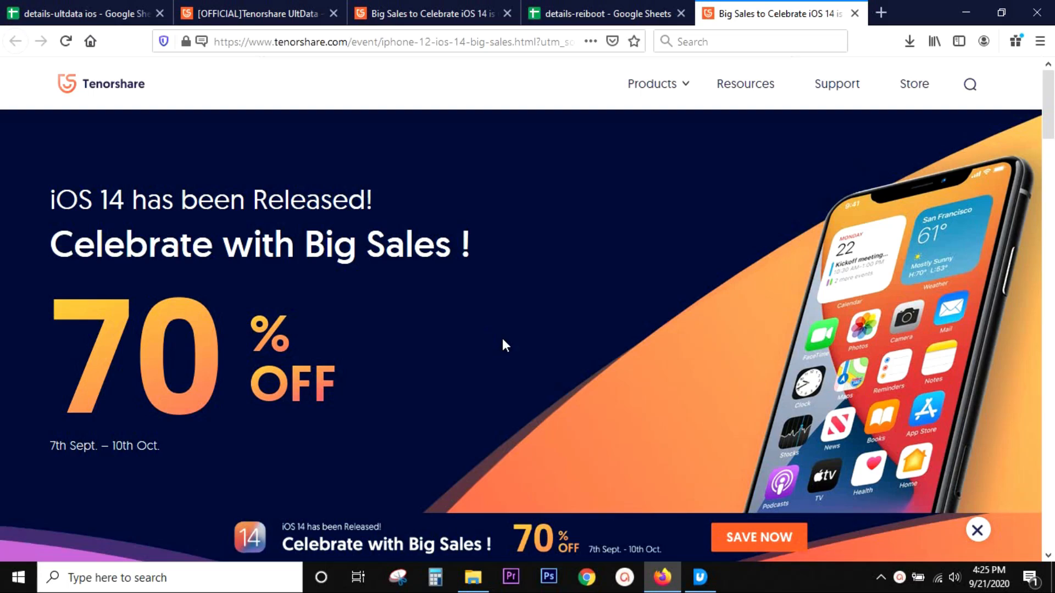
{"action": "scroll", "scroll_direction": "down", "scroll_amount": 3}
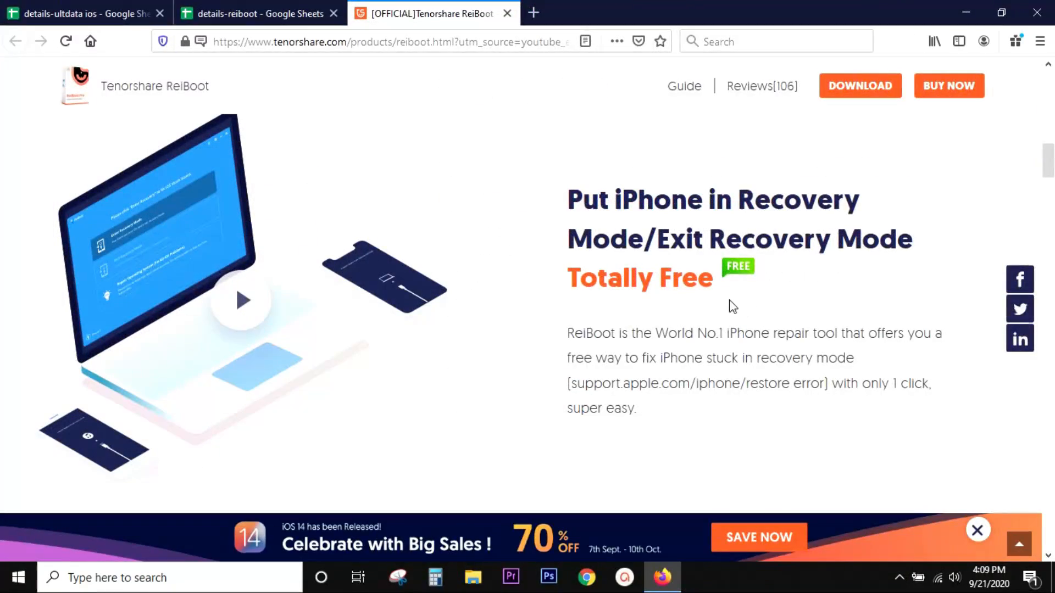
Scroll down through the iOS repair, beta downgrade and iTunes error repair sections
{"action": "scroll", "scroll_direction": "down", "scroll_amount": 3}
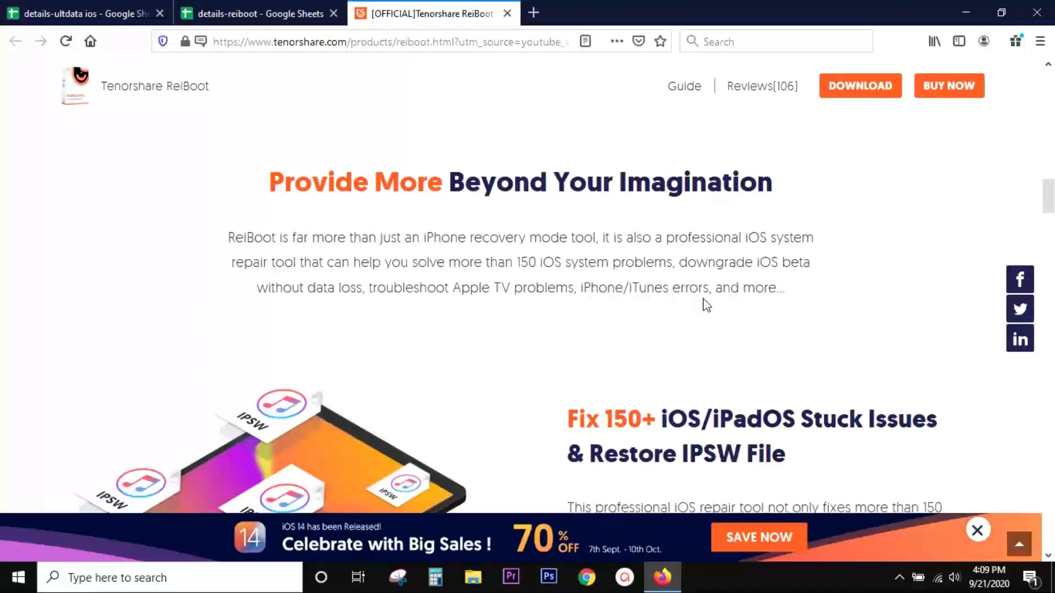
{"action": "scroll", "scroll_direction": "down", "scroll_amount": 3}
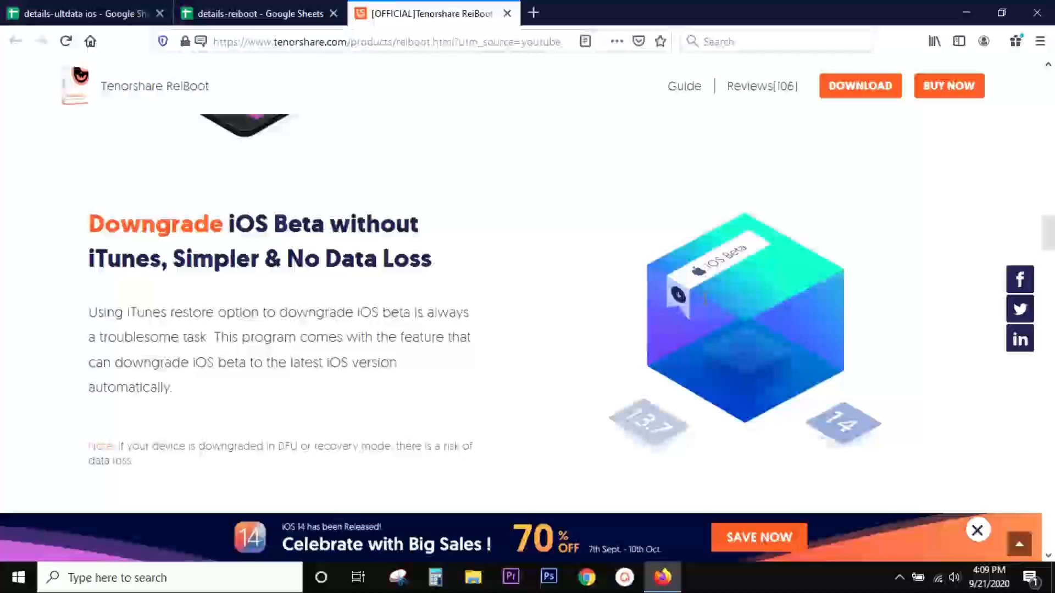
{"action": "scroll", "scroll_direction": "down", "scroll_amount": 3}
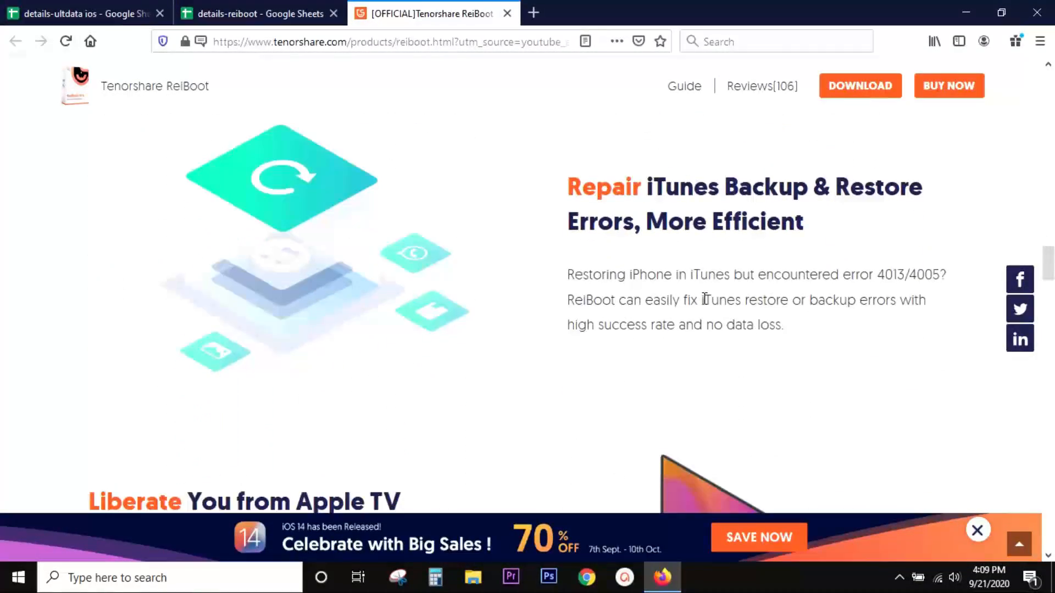
{"action": "scroll", "scroll_direction": "down", "scroll_amount": 3}
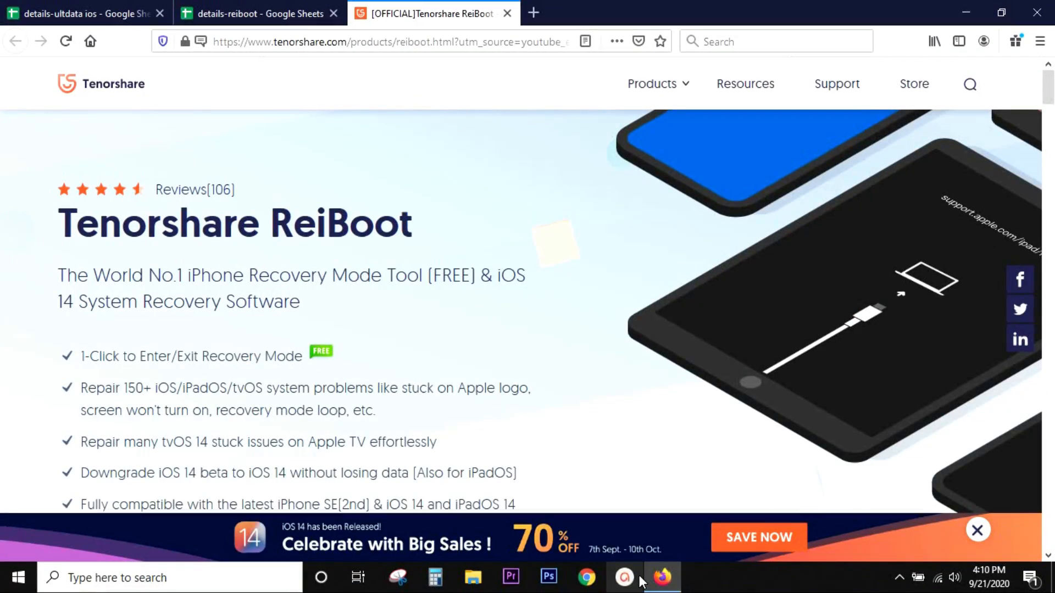
Download the ReiBoot installer for Windows via FREE DOWNLOAD and save the file
{"action": "left_click", "coordinate": [900, 577]}
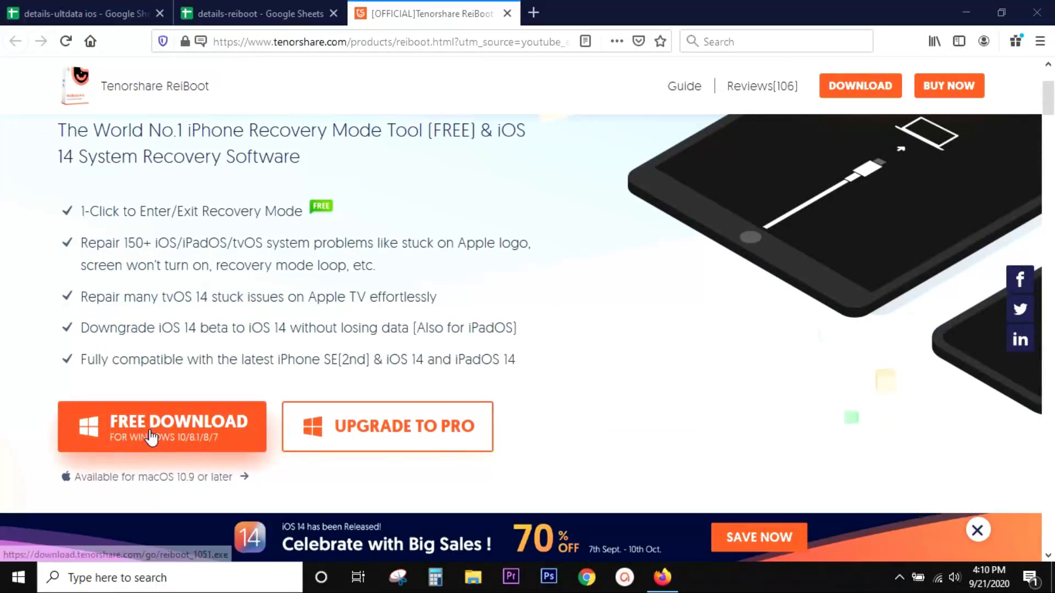
{"action": "left_click", "coordinate": [162, 426]}
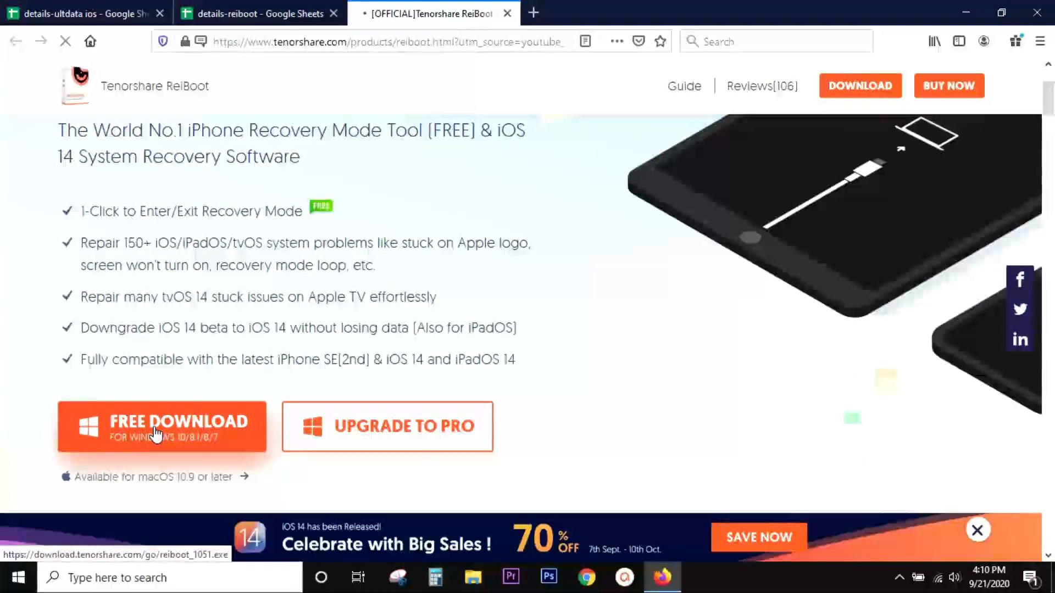
{"action": "left_click", "coordinate": [161, 427]}
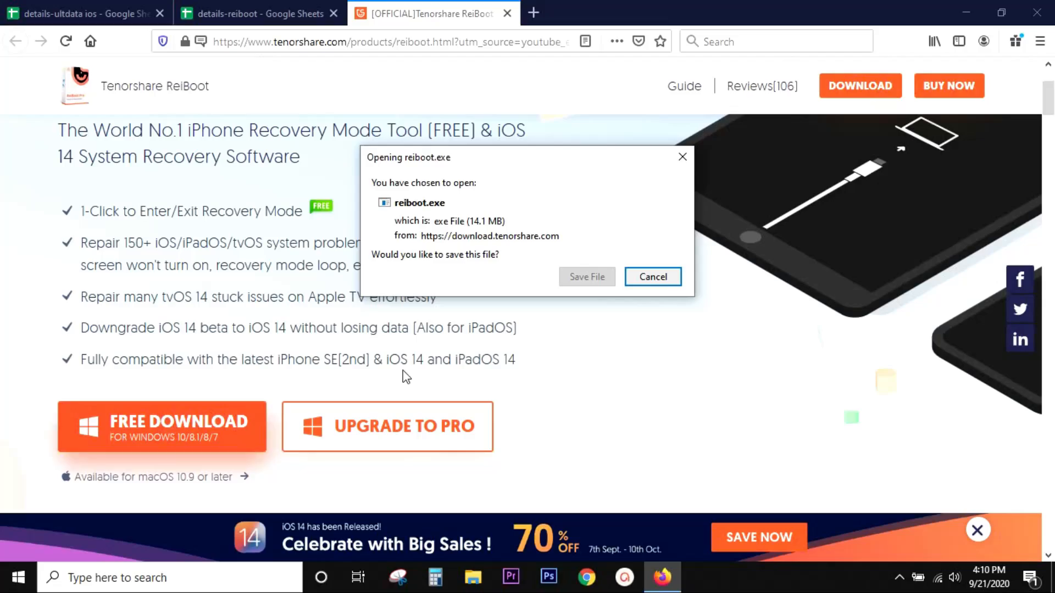
{"action": "left_click", "coordinate": [651, 277]}
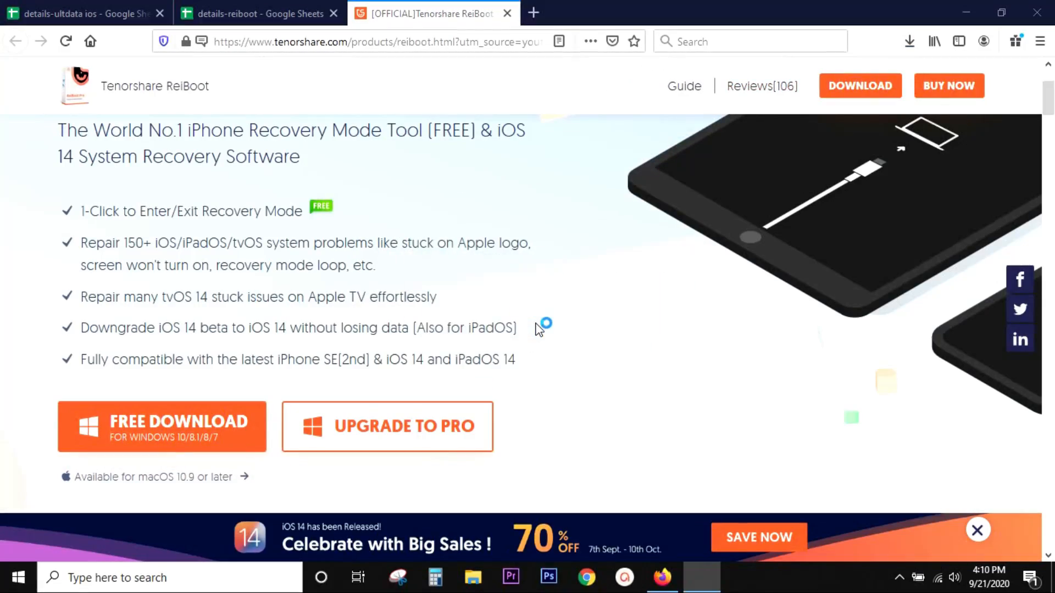
Run reiboot.exe, confirm installing into the existing folder, and finish setup launching ReiBoot
{"action": "left_click", "coordinate": [659, 266]}
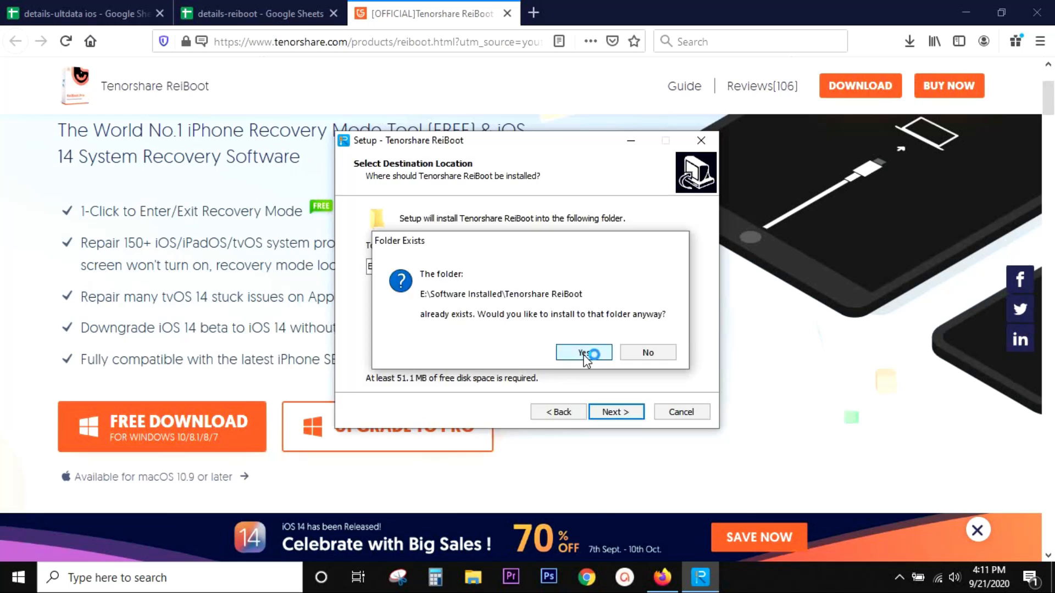
{"action": "left_click", "coordinate": [582, 353]}
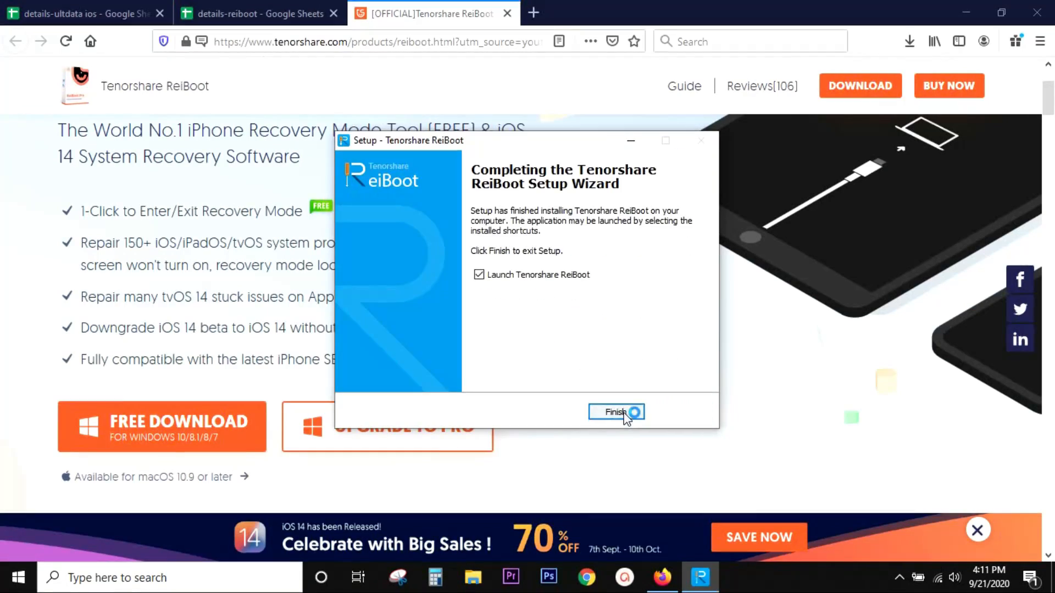
{"action": "left_click", "coordinate": [613, 412]}
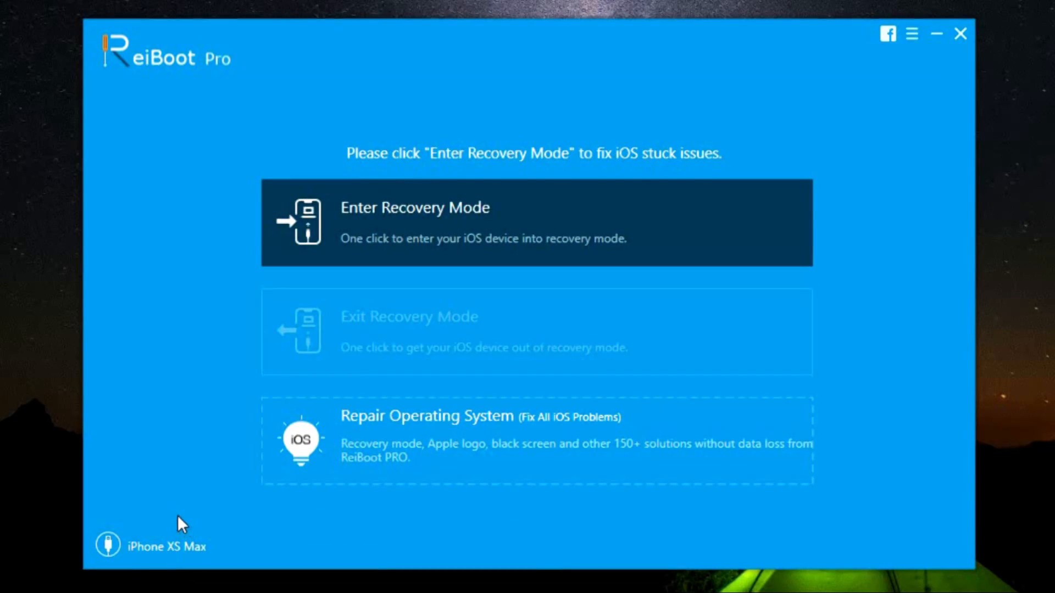
{"action": "mouse_move", "coordinate": [545, 328]}
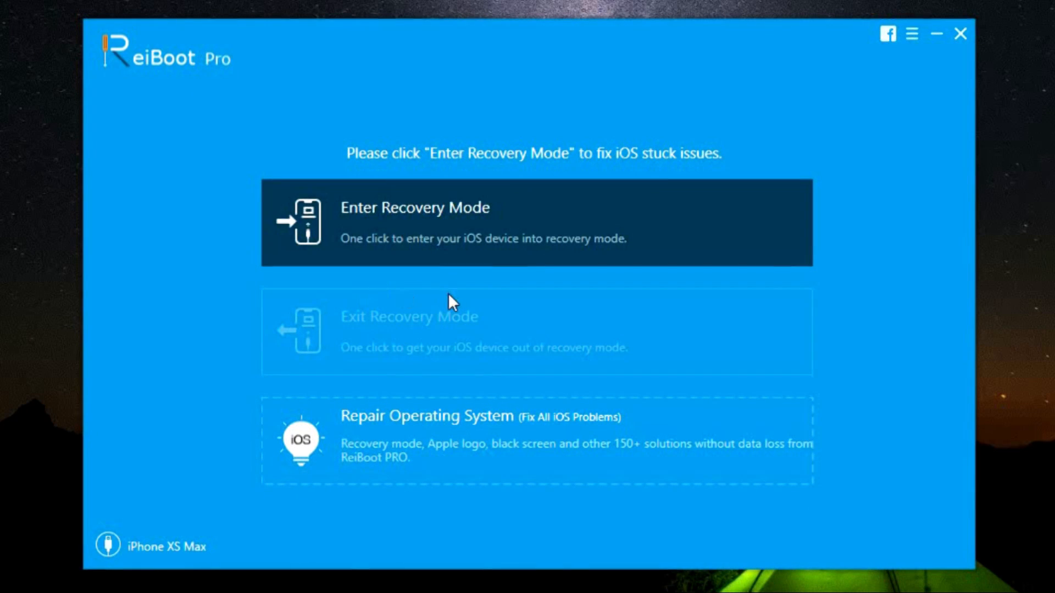
{"action": "mouse_move", "coordinate": [400, 348]}
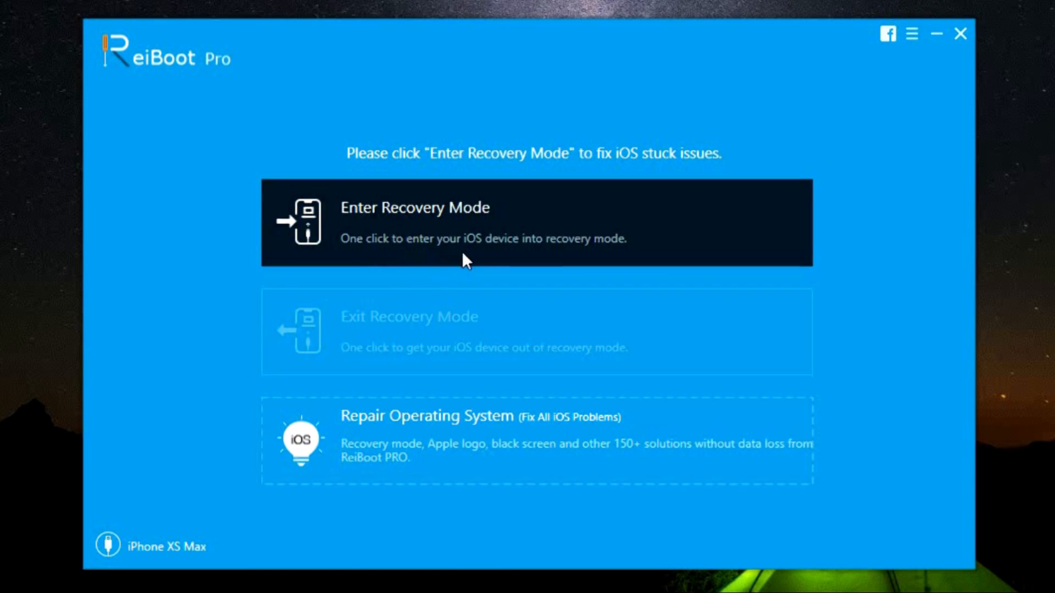
{"action": "mouse_move", "coordinate": [410, 257]}
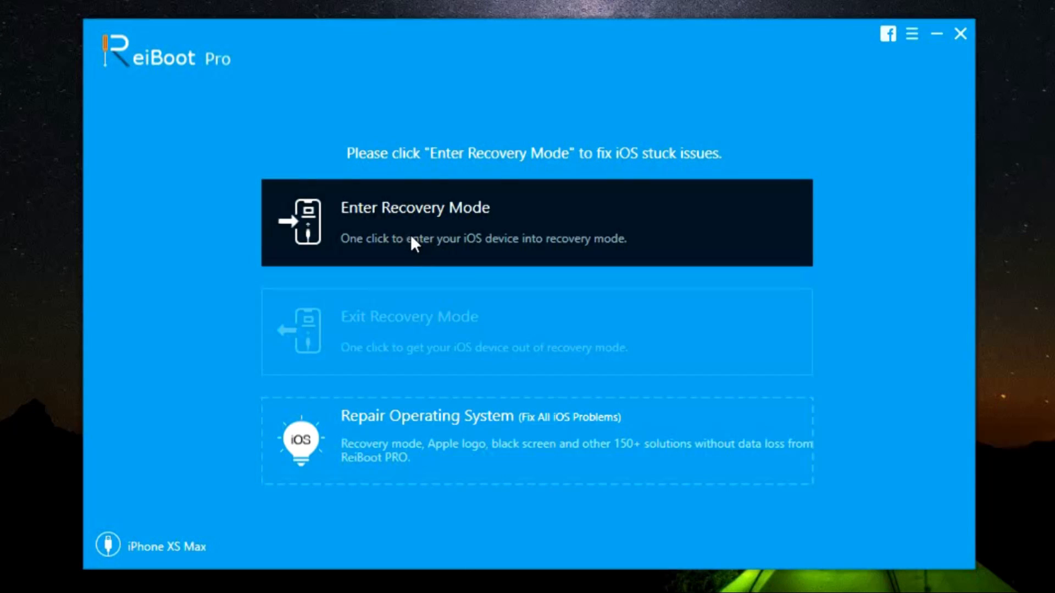
{"action": "mouse_move", "coordinate": [374, 337]}
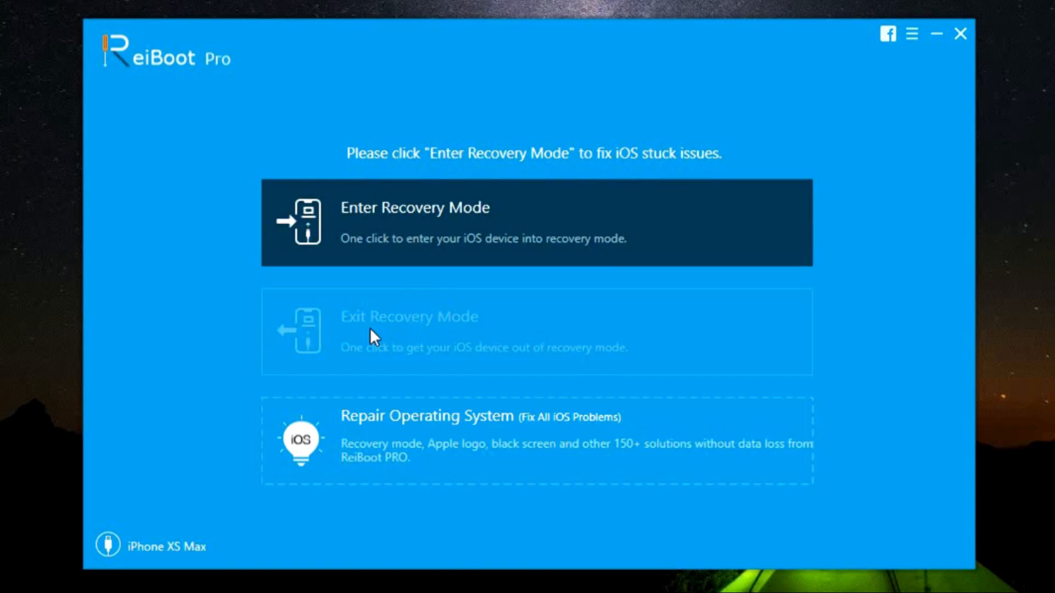
{"action": "mouse_move", "coordinate": [379, 447]}
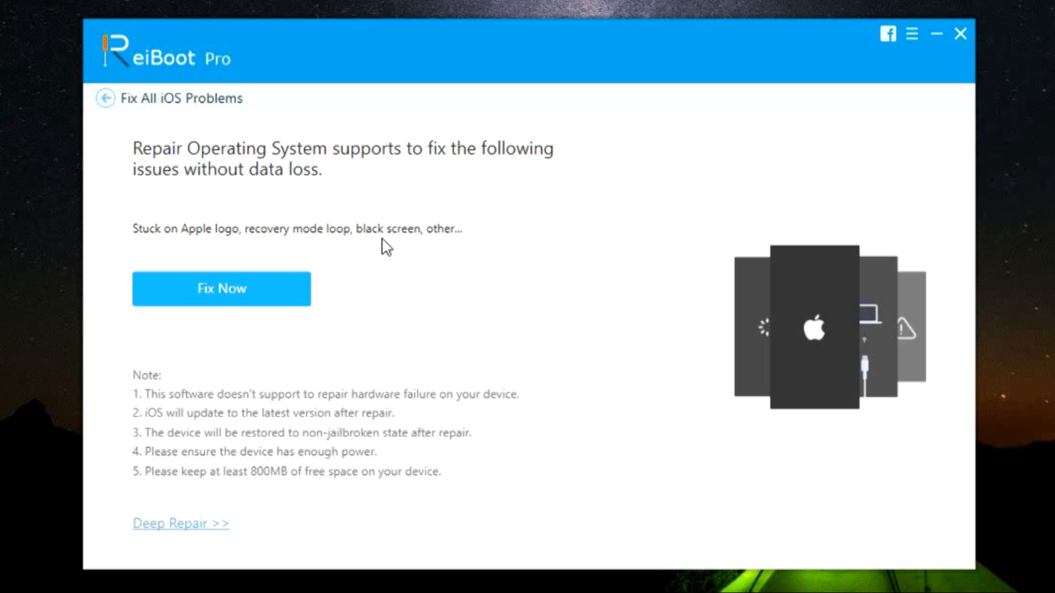
{"action": "mouse_move", "coordinate": [366, 264]}
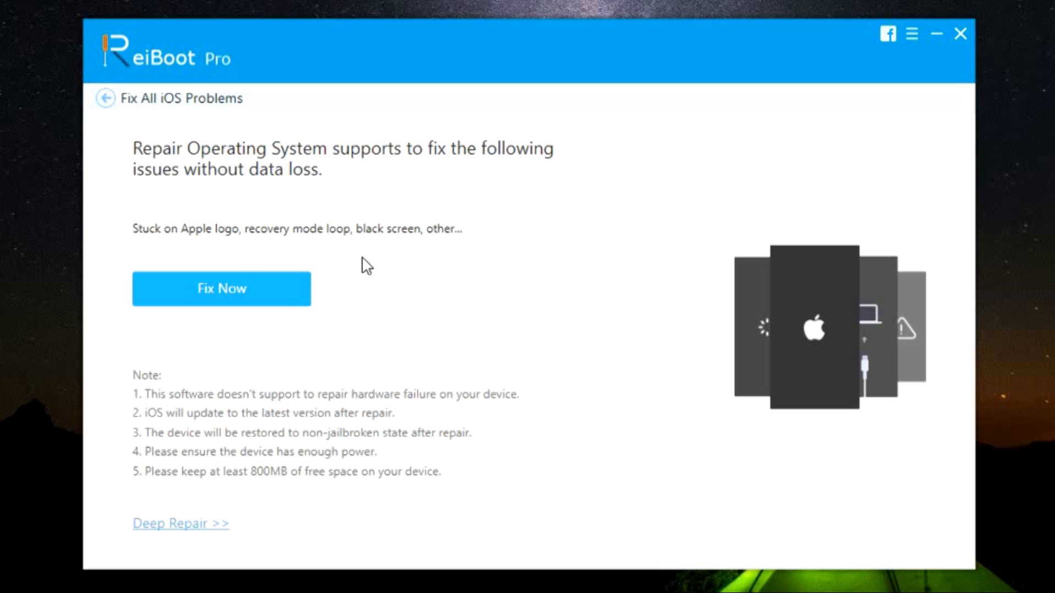
{"action": "mouse_move", "coordinate": [375, 326]}
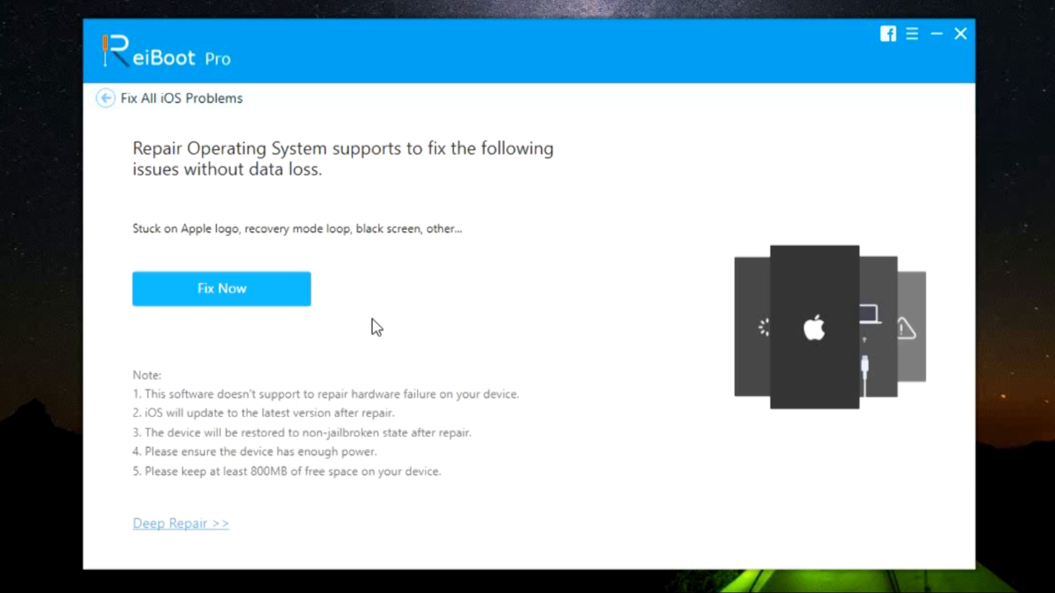
{"action": "mouse_move", "coordinate": [365, 440]}
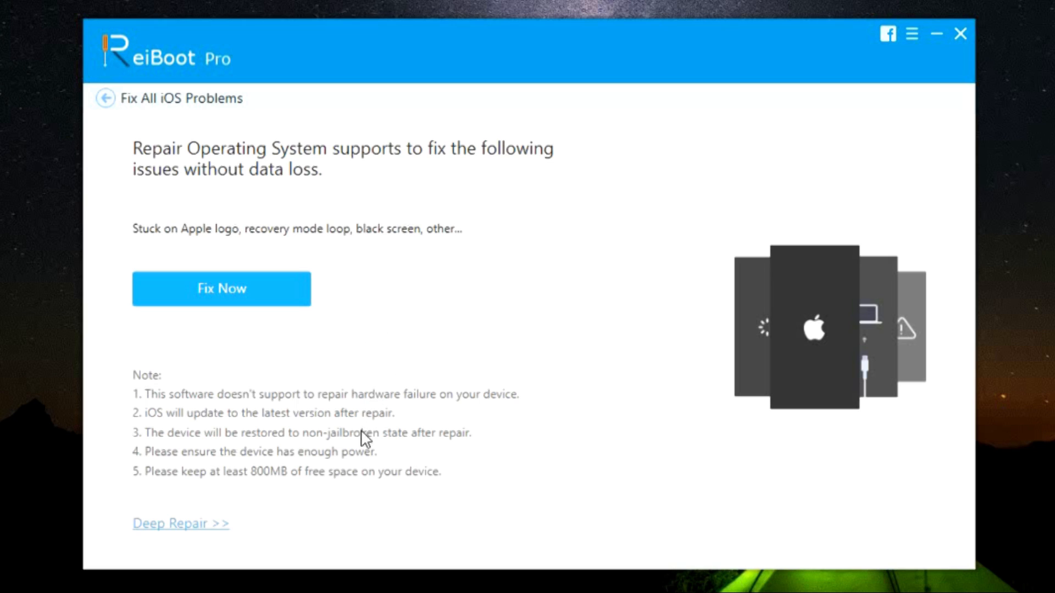
{"action": "mouse_move", "coordinate": [302, 475]}
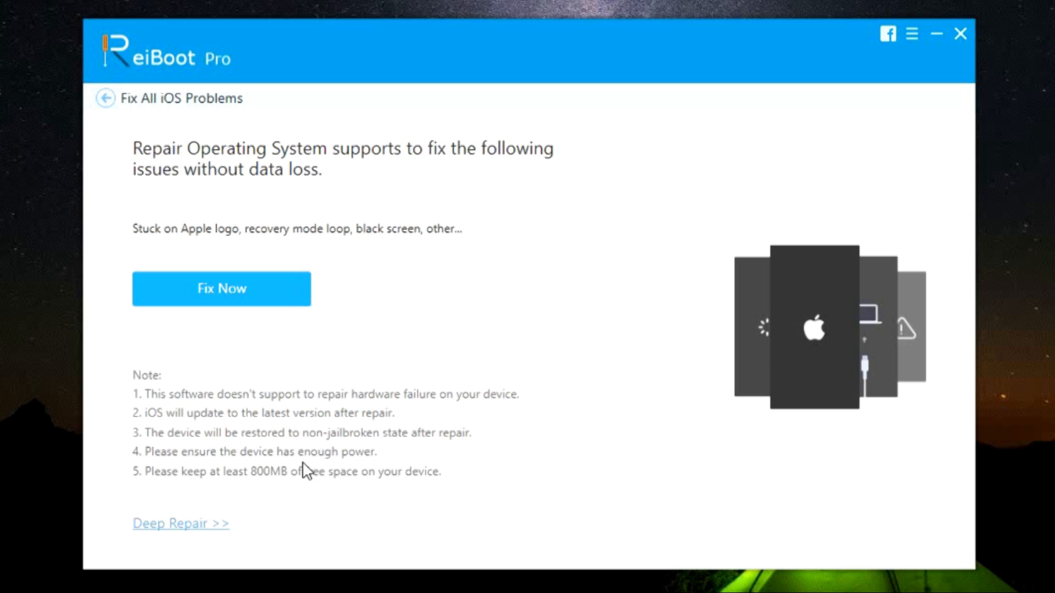
{"action": "mouse_move", "coordinate": [281, 455]}
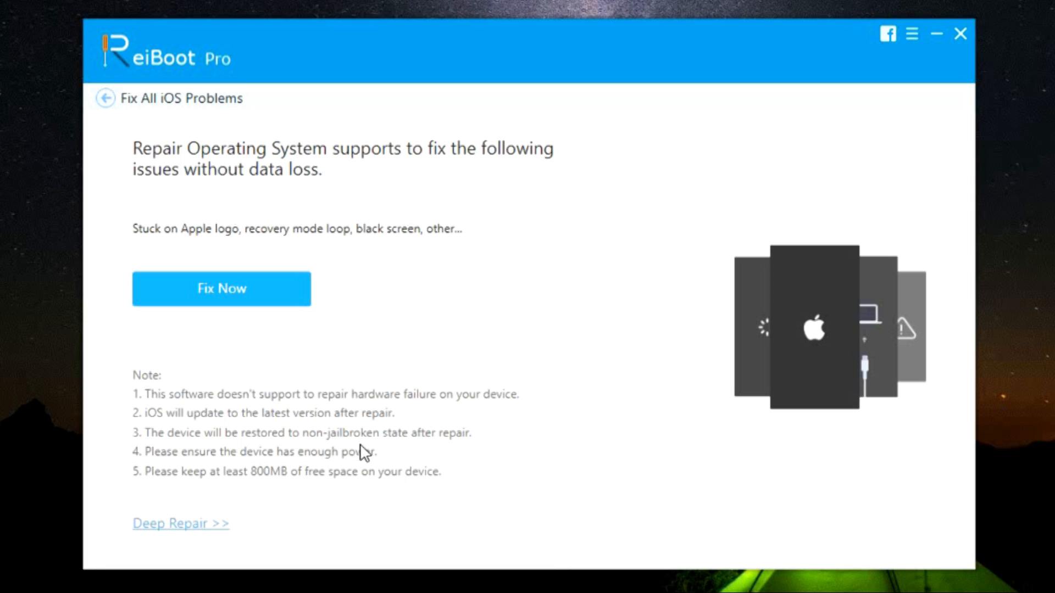
{"action": "mouse_move", "coordinate": [421, 460]}
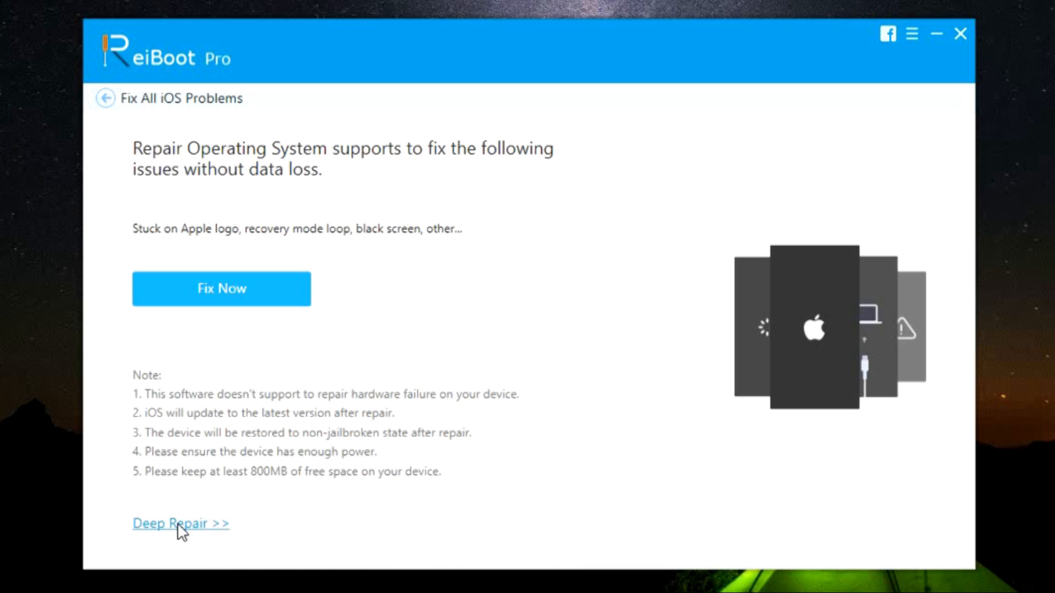
View the Deep Repair mode details with its data-erase warning
{"action": "left_click", "coordinate": [180, 523]}
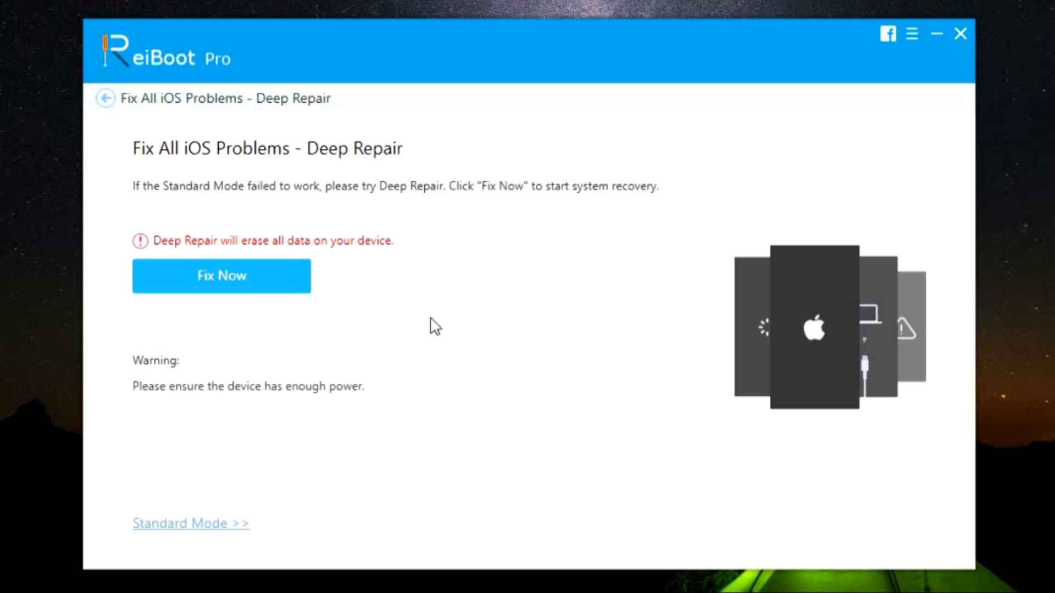
{"action": "mouse_move", "coordinate": [448, 337]}
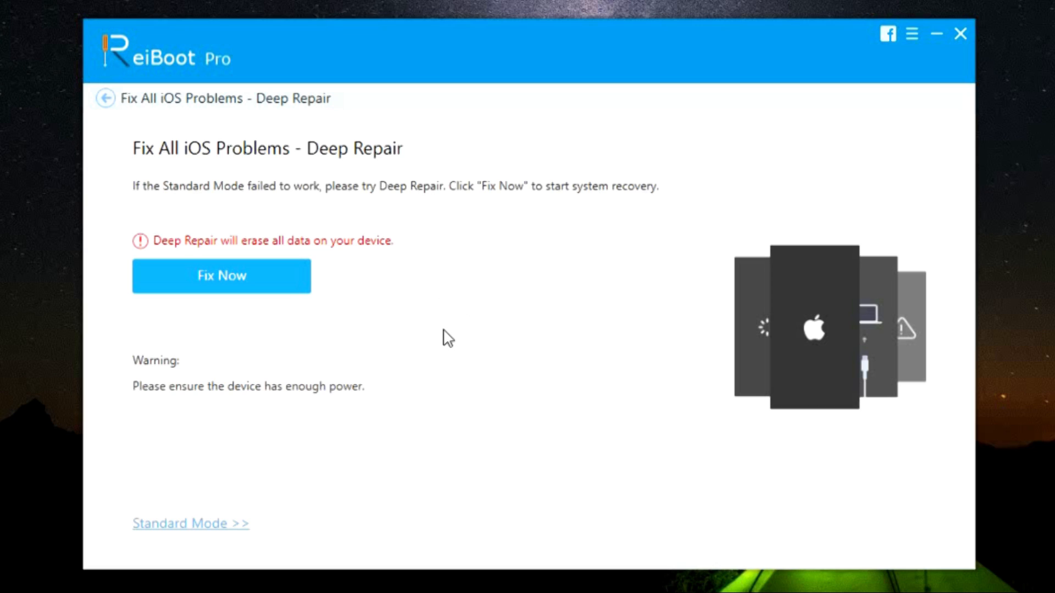
{"action": "mouse_move", "coordinate": [301, 198]}
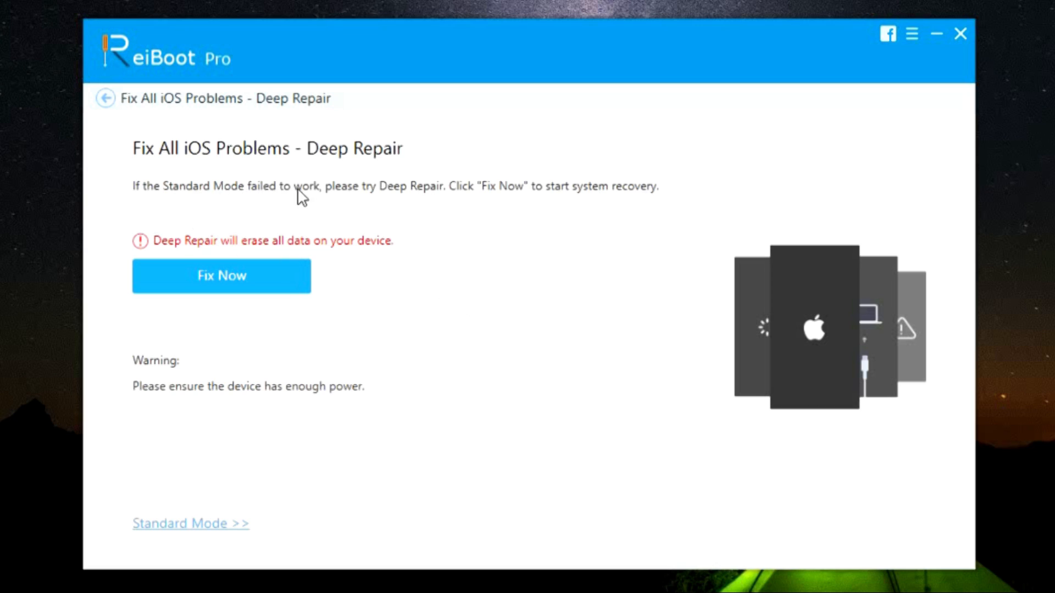
{"action": "mouse_move", "coordinate": [275, 400]}
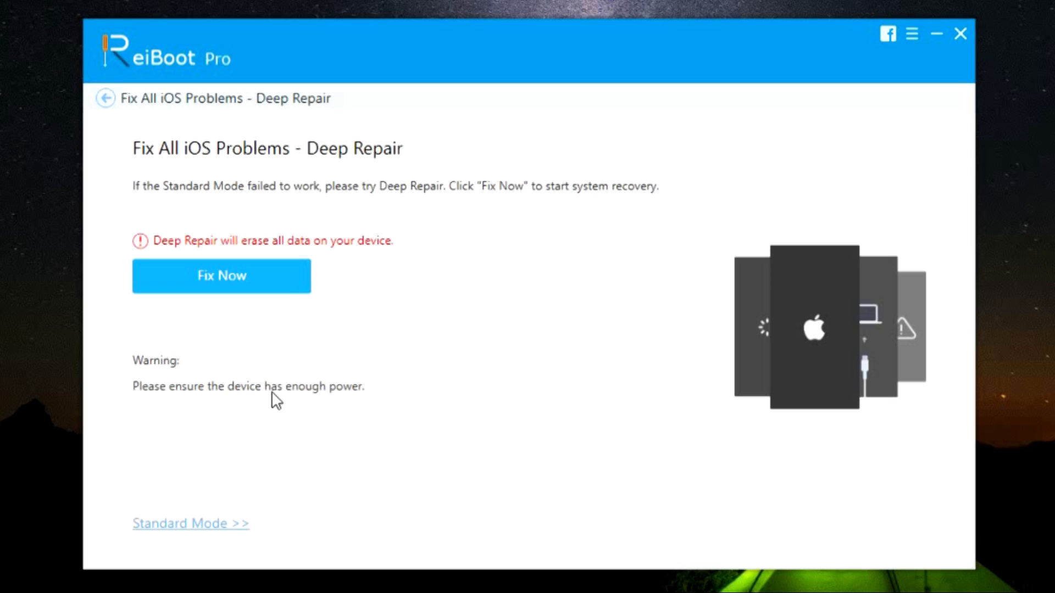
{"action": "mouse_move", "coordinate": [256, 251]}
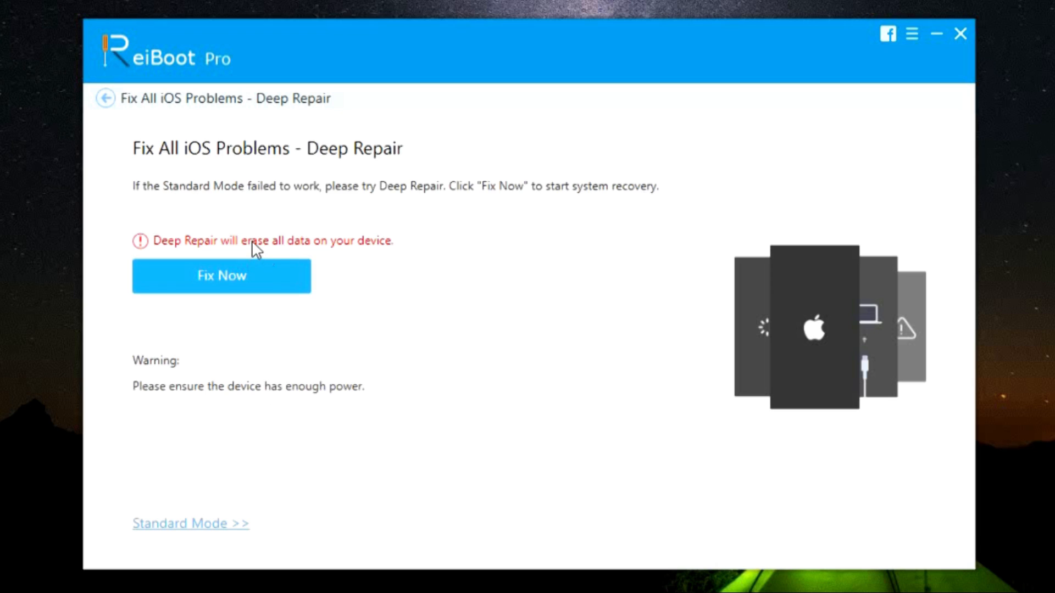
{"action": "mouse_move", "coordinate": [234, 262]}
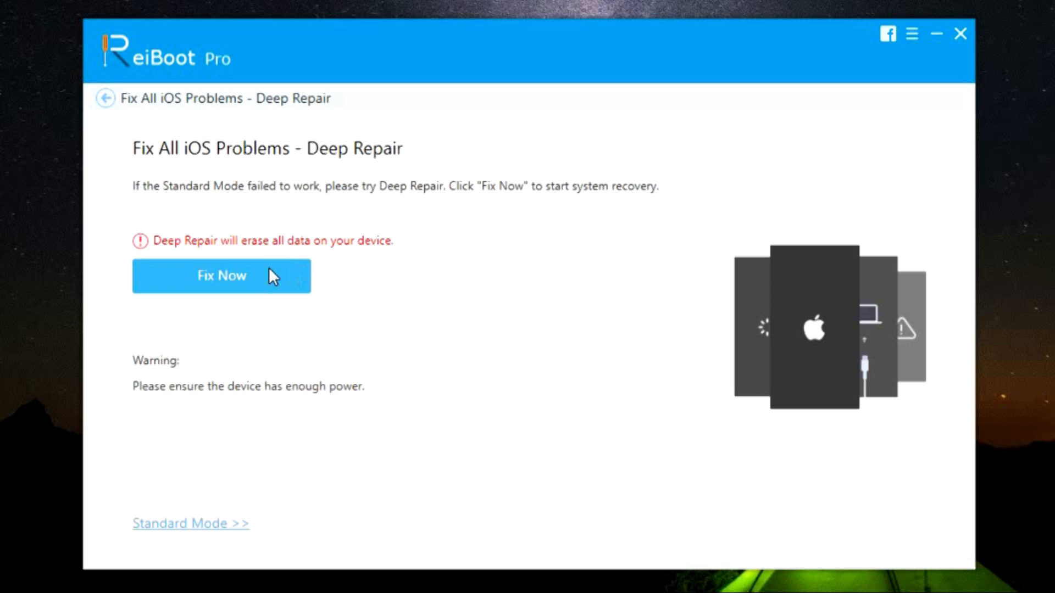
{"action": "mouse_move", "coordinate": [412, 305]}
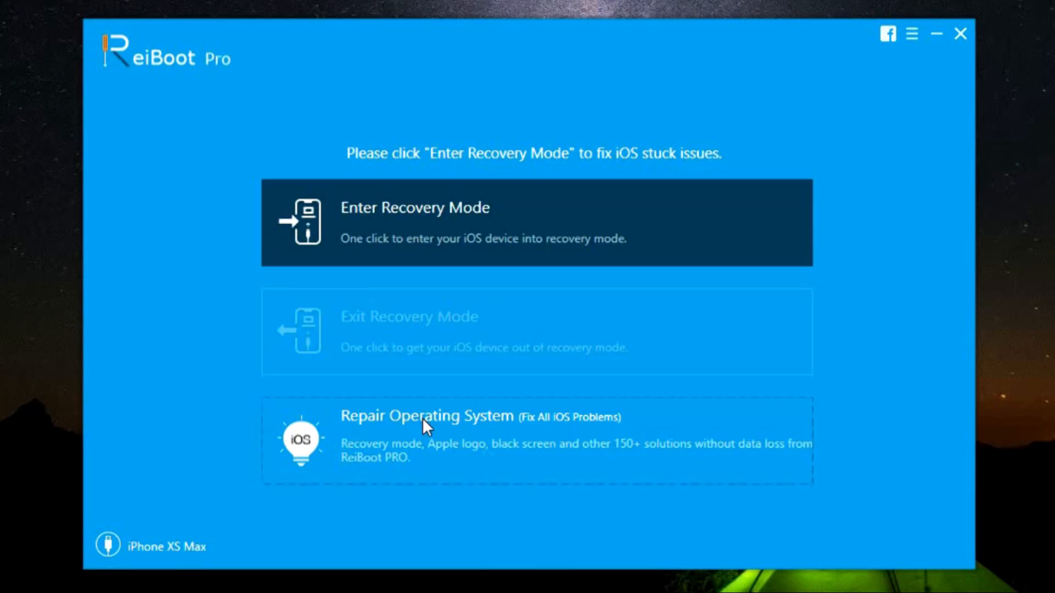
Start Repair Operating System with Fix Now to reach the iPhone XS Max firmware download page
{"action": "left_click", "coordinate": [428, 416]}
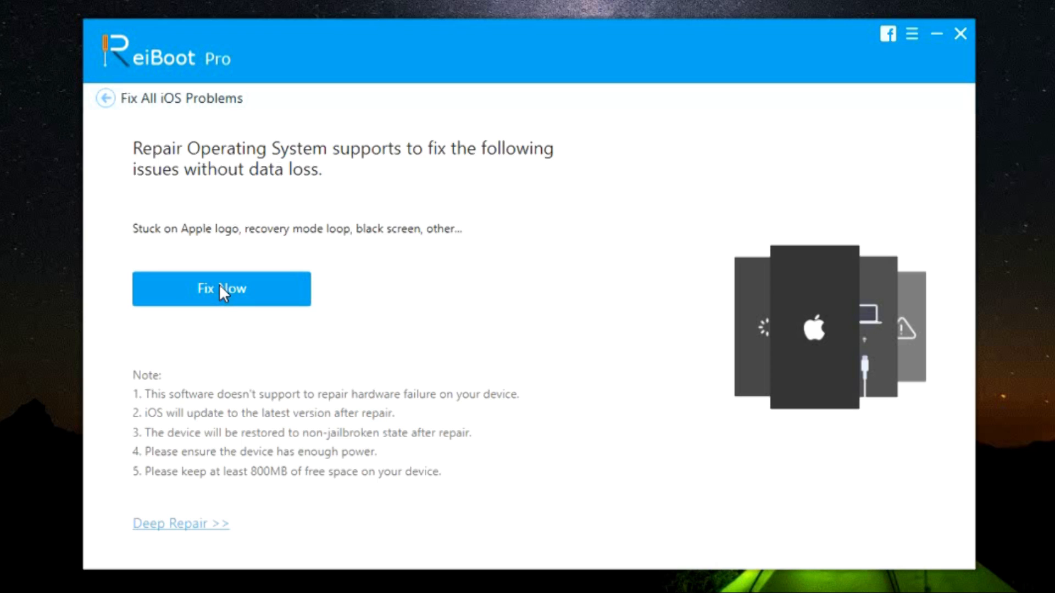
{"action": "left_click", "coordinate": [221, 289]}
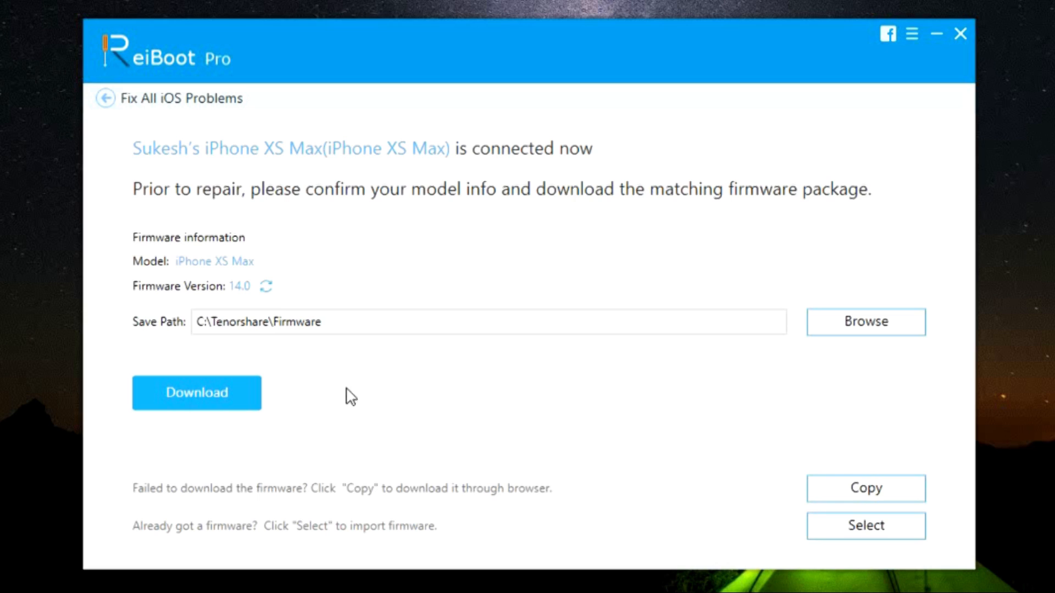
{"action": "mouse_move", "coordinate": [438, 276]}
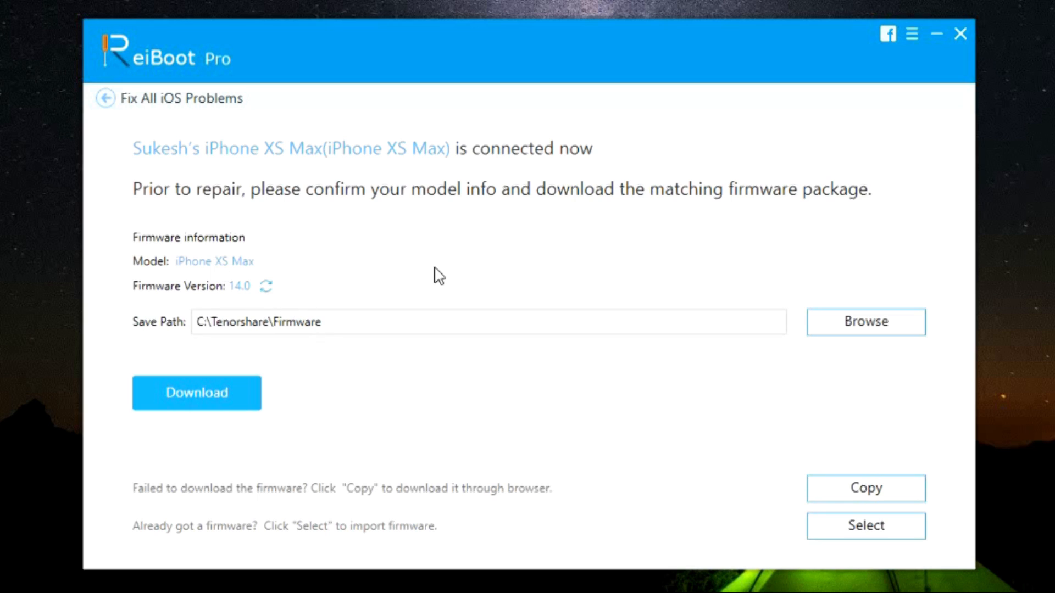
{"action": "mouse_move", "coordinate": [466, 265]}
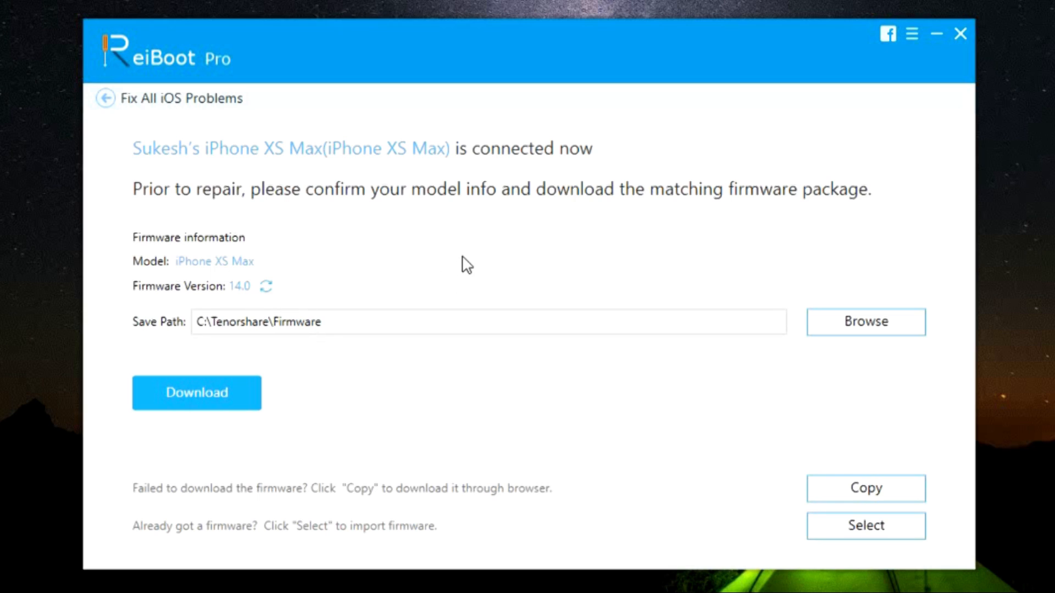
{"action": "mouse_move", "coordinate": [378, 514]}
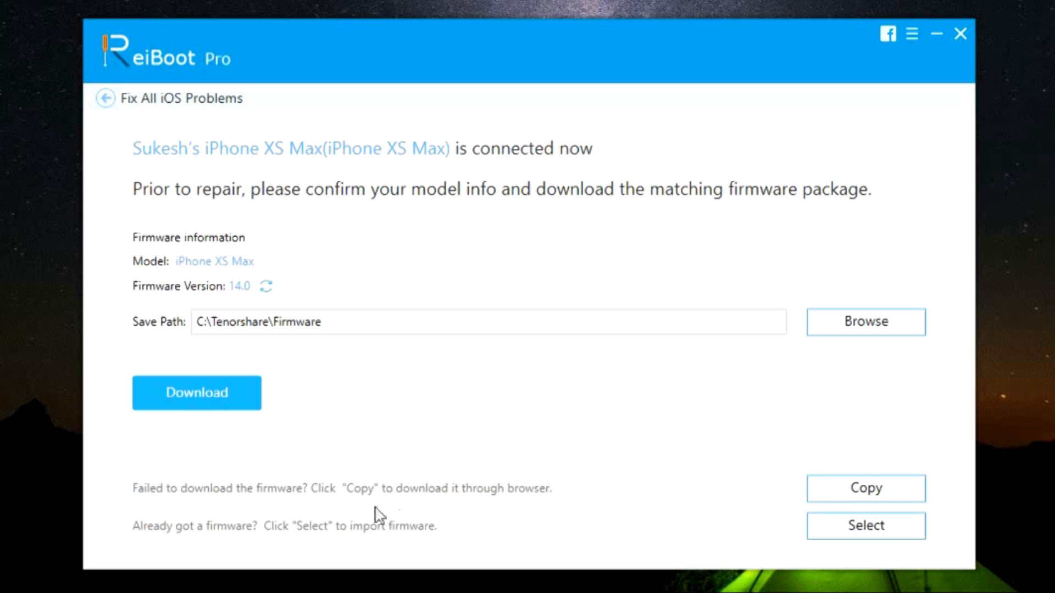
{"action": "mouse_move", "coordinate": [313, 511]}
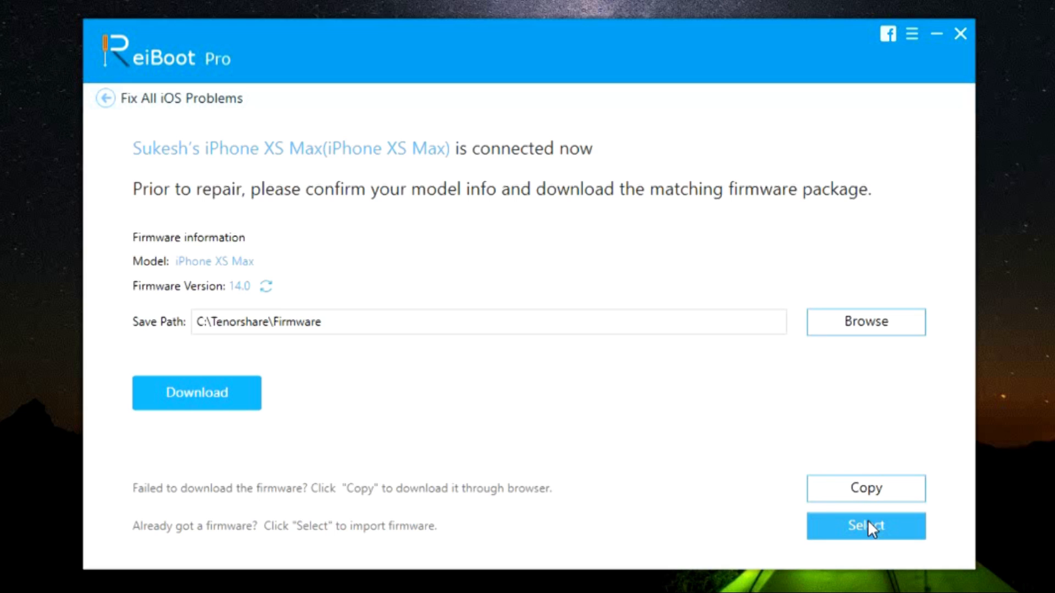
{"action": "mouse_move", "coordinate": [356, 398]}
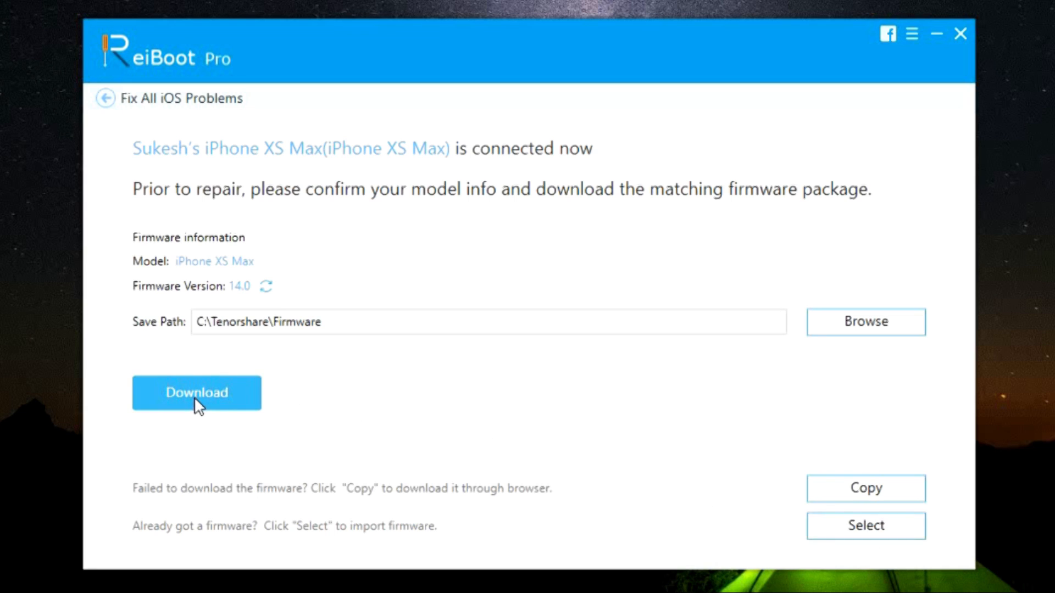
Download the matching firmware package, then start Repair Now to reach the DFU mode guide
{"action": "left_click", "coordinate": [197, 394]}
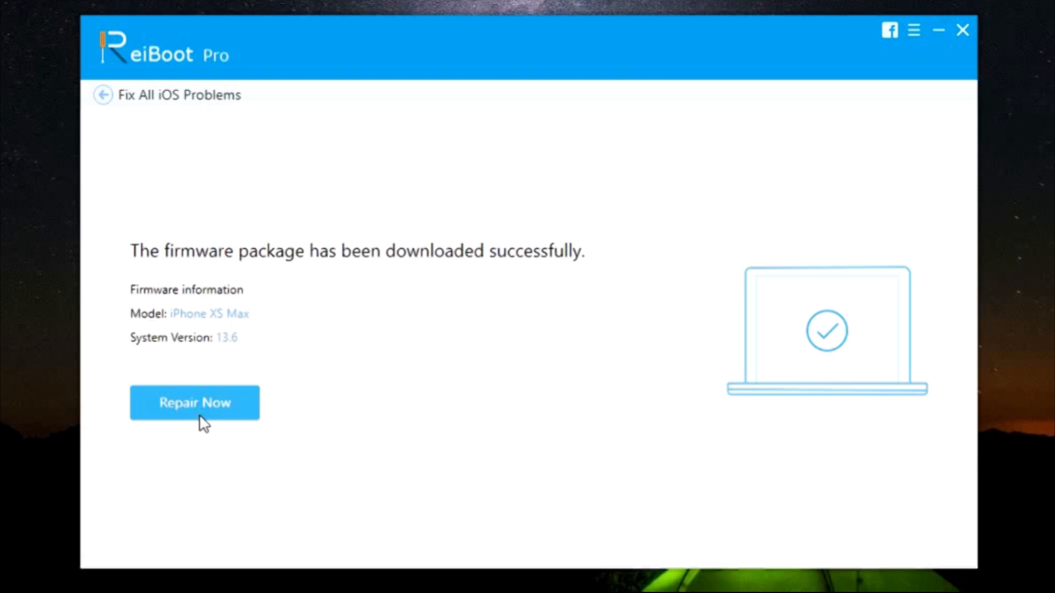
{"action": "mouse_move", "coordinate": [418, 267]}
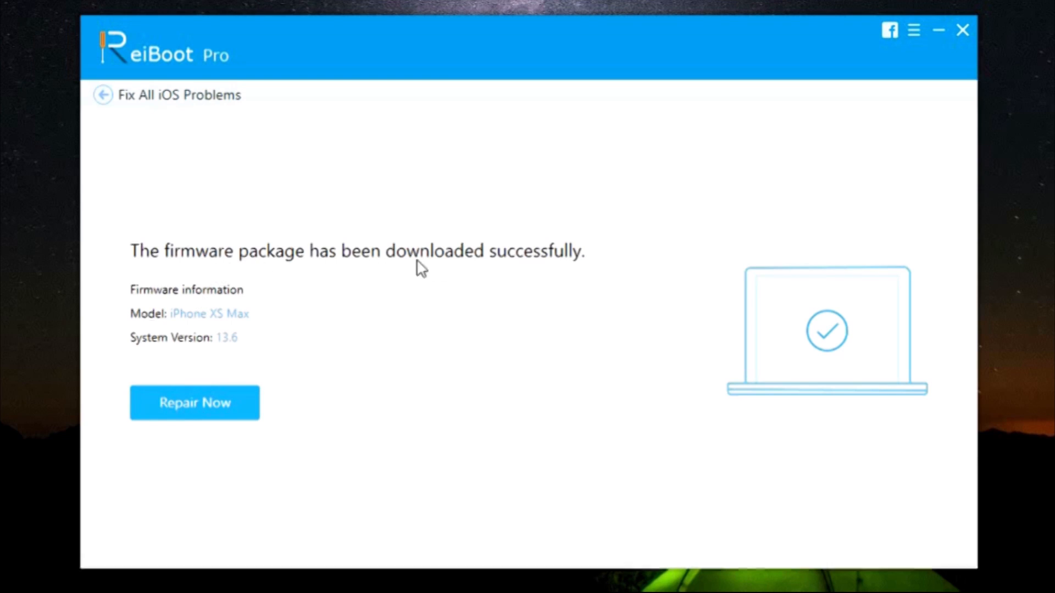
{"action": "mouse_move", "coordinate": [215, 382]}
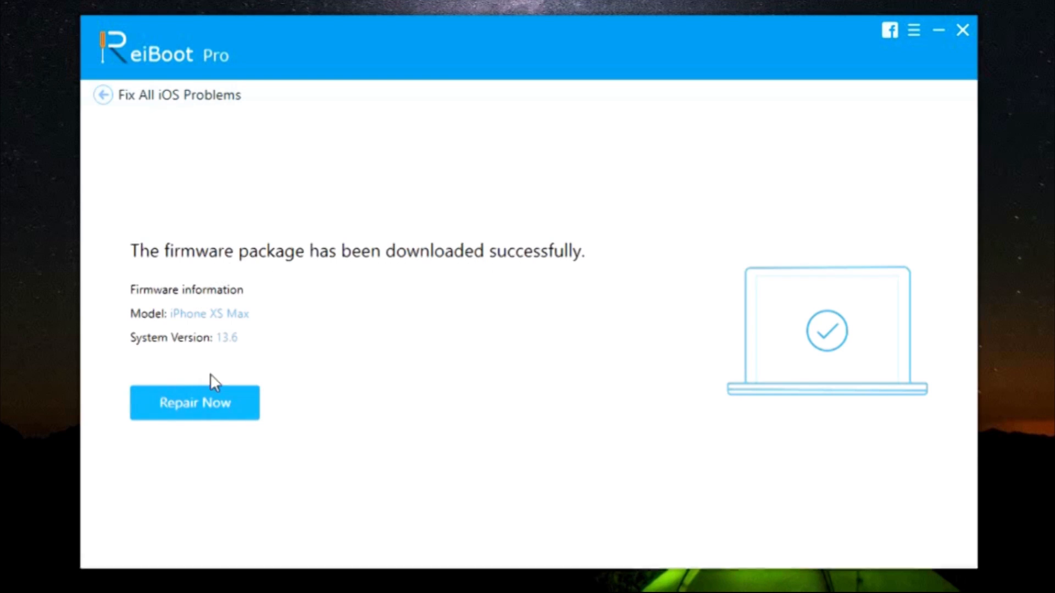
{"action": "left_click", "coordinate": [194, 404]}
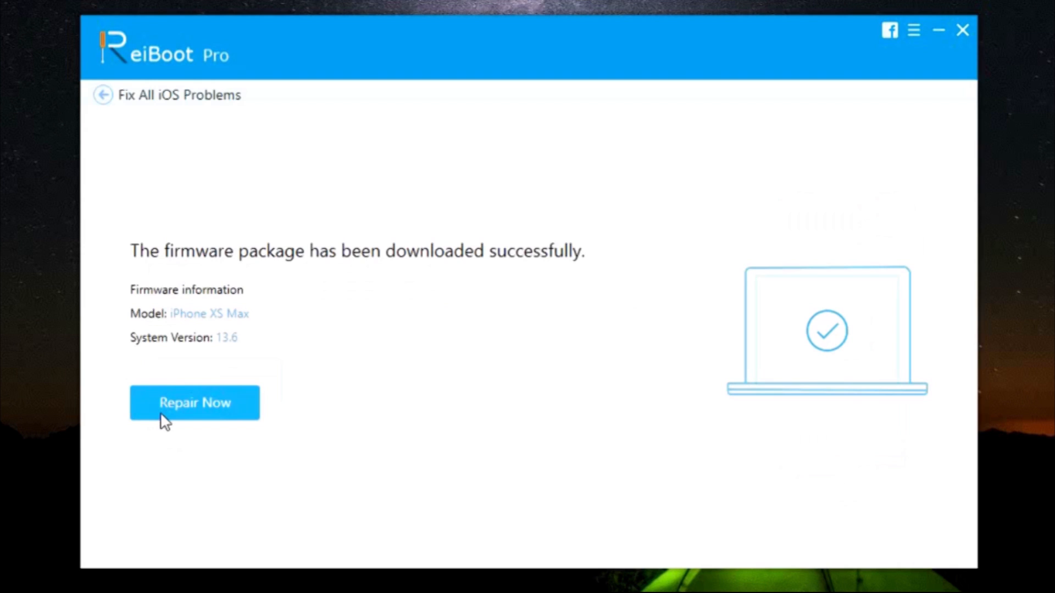
{"action": "left_click", "coordinate": [194, 403]}
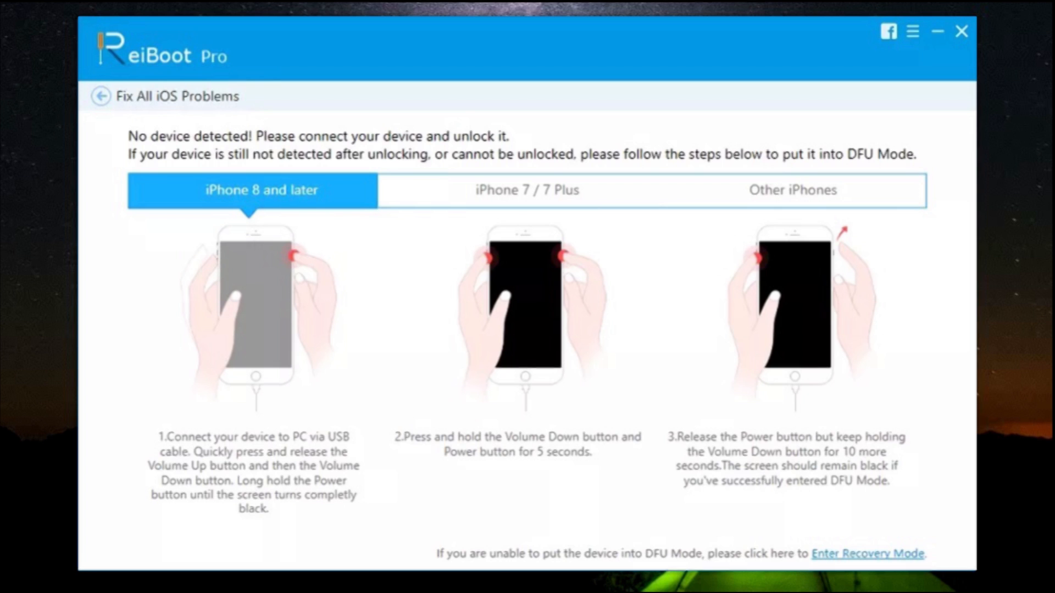
Show the Enter Recovery Mode instructions, then return to the ReiBoot product page
{"action": "left_click", "coordinate": [867, 554]}
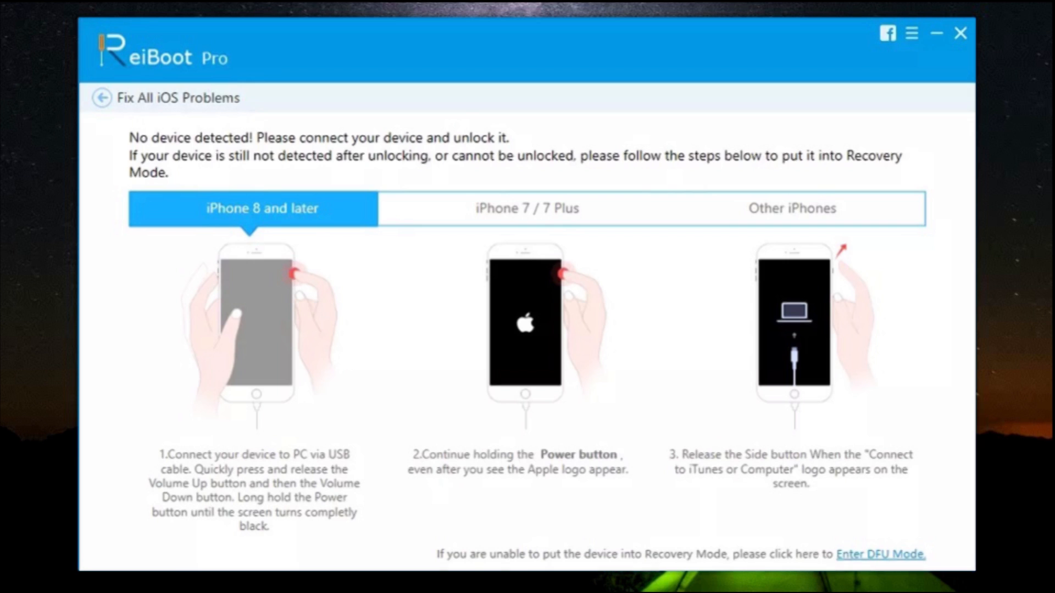
{"action": "left_click", "coordinate": [102, 98]}
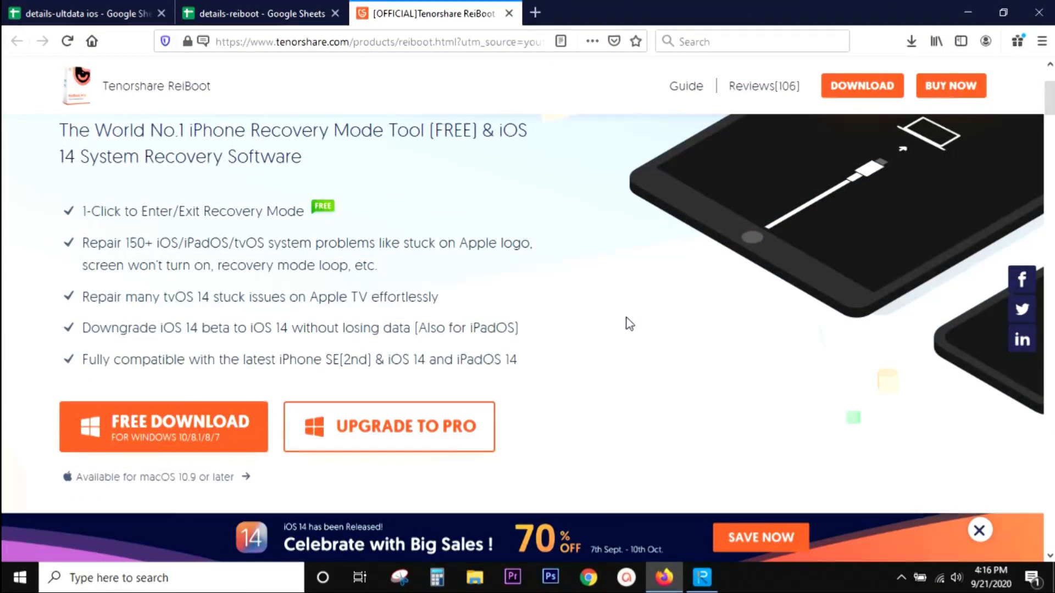
{"action": "mouse_move", "coordinate": [744, 267]}
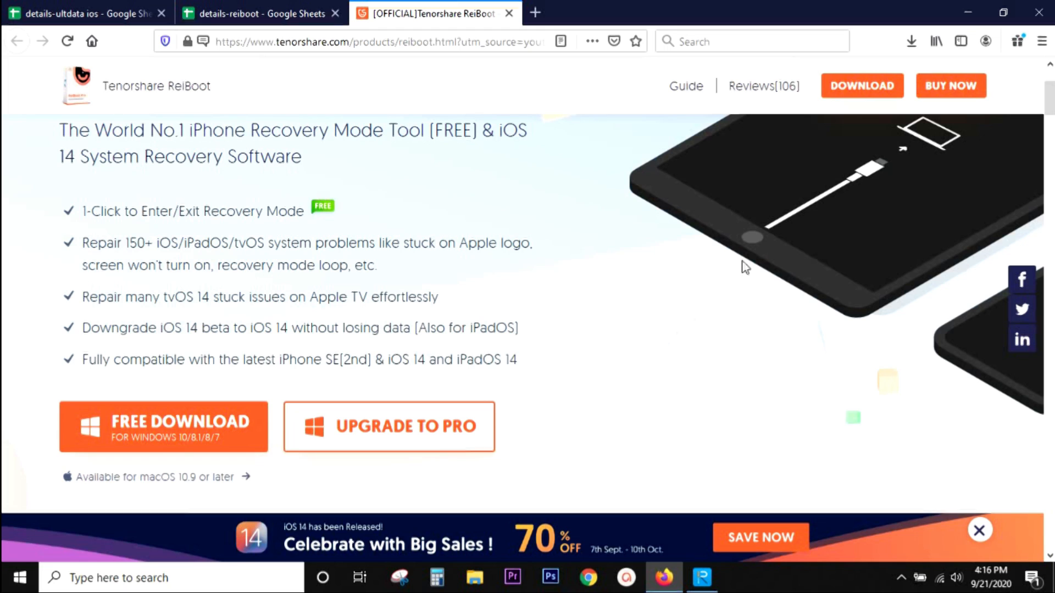
Go to Upgrade to Pro and scroll to the 1 Month, 1 Year and Lifetime license cards
{"action": "scroll", "scroll_direction": "down", "scroll_amount": 3}
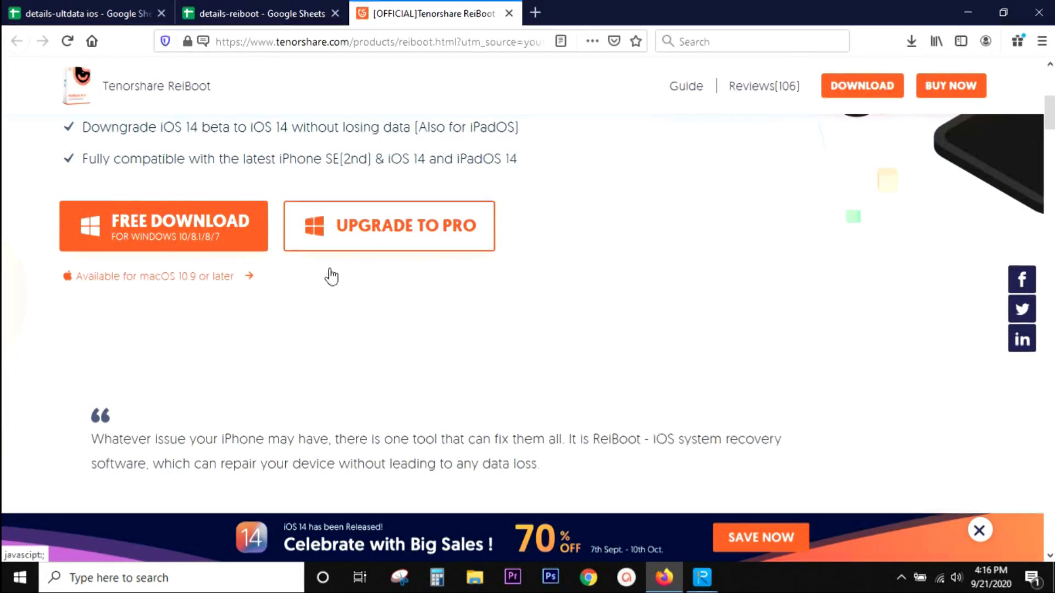
{"action": "mouse_move", "coordinate": [381, 237]}
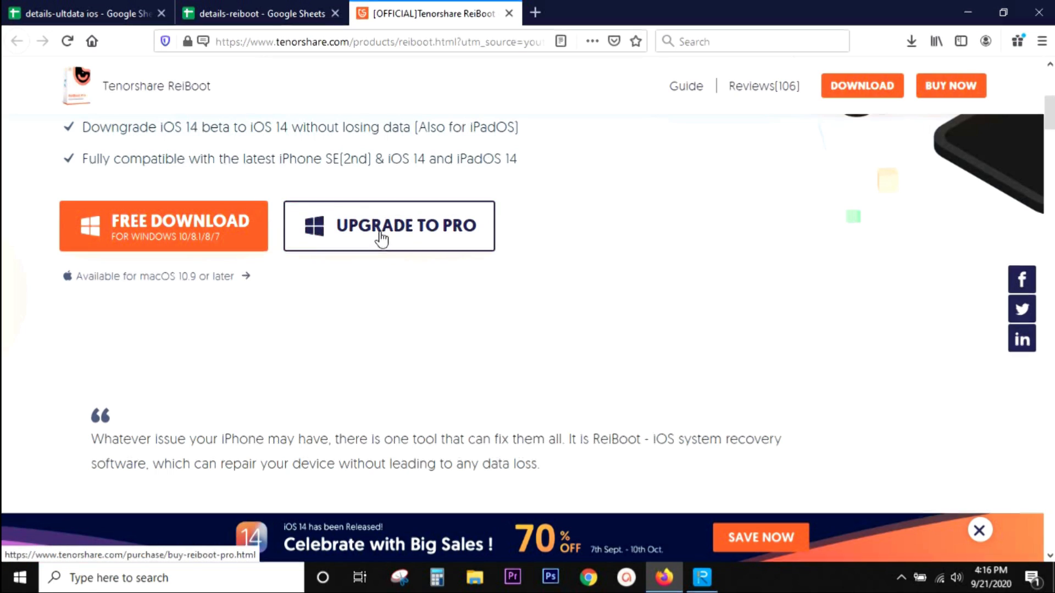
{"action": "left_click", "coordinate": [388, 225]}
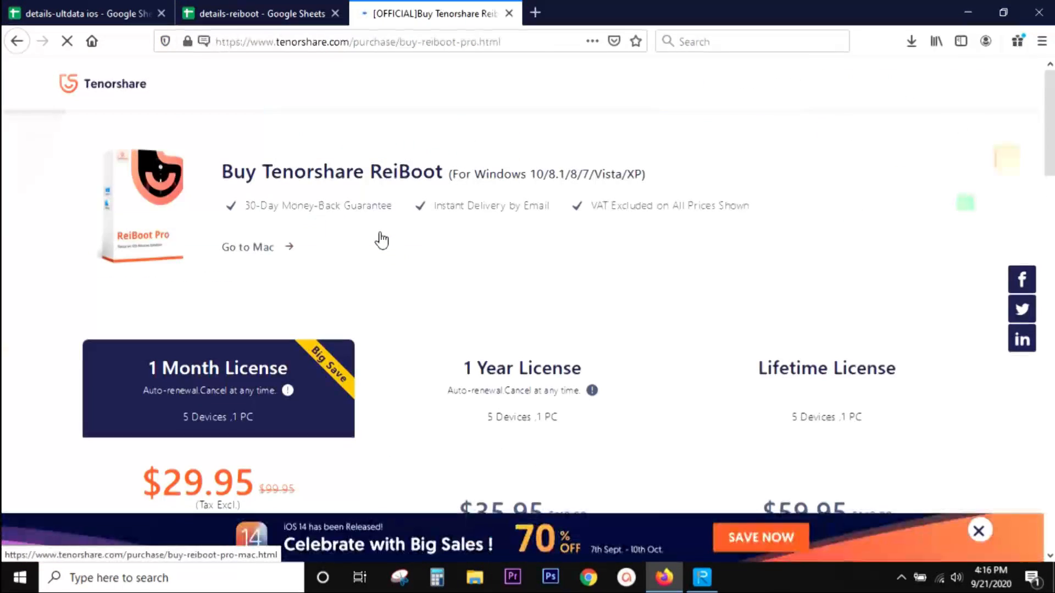
{"action": "scroll", "scroll_direction": "down", "scroll_amount": 3}
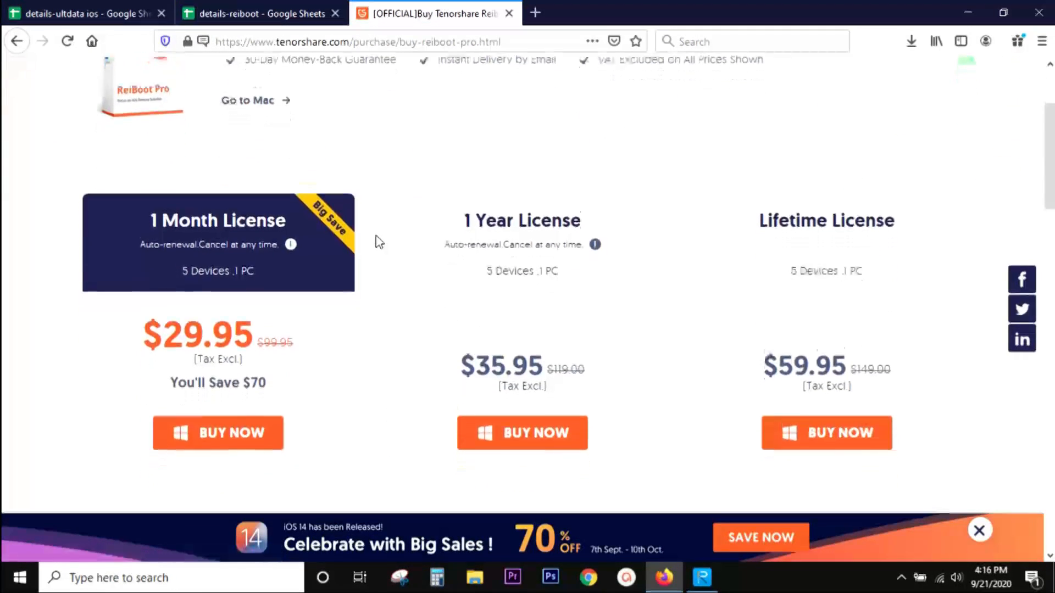
{"action": "scroll", "scroll_direction": "down", "scroll_amount": 3}
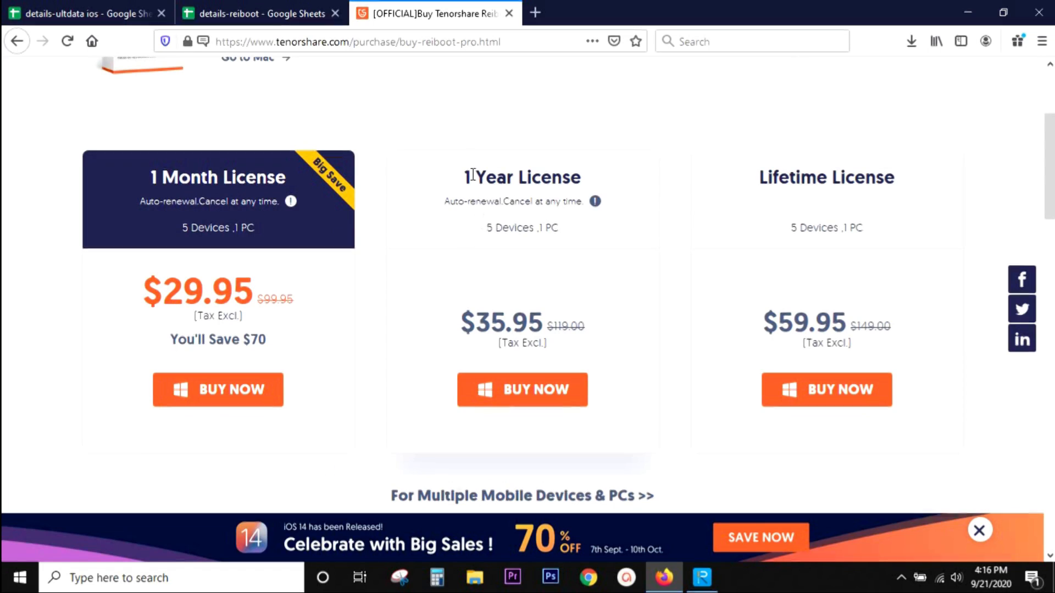
{"action": "mouse_move", "coordinate": [511, 227]}
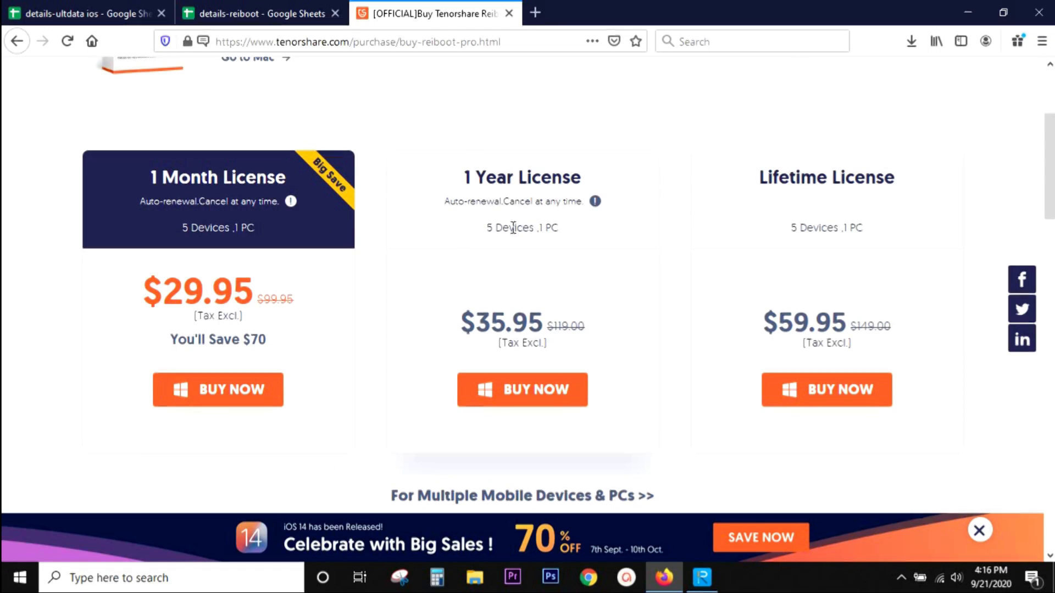
{"action": "mouse_move", "coordinate": [558, 245]}
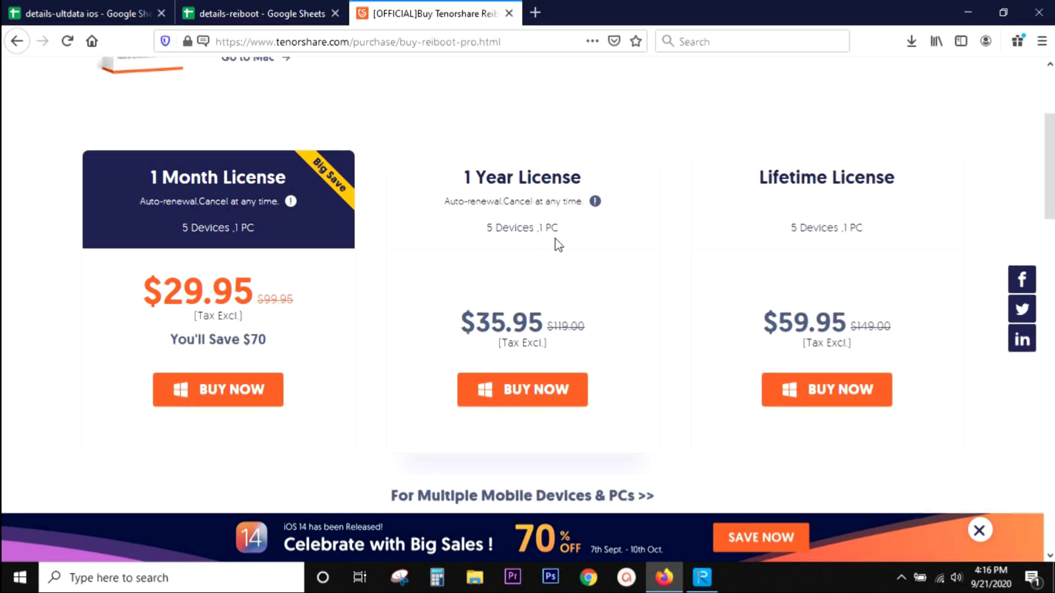